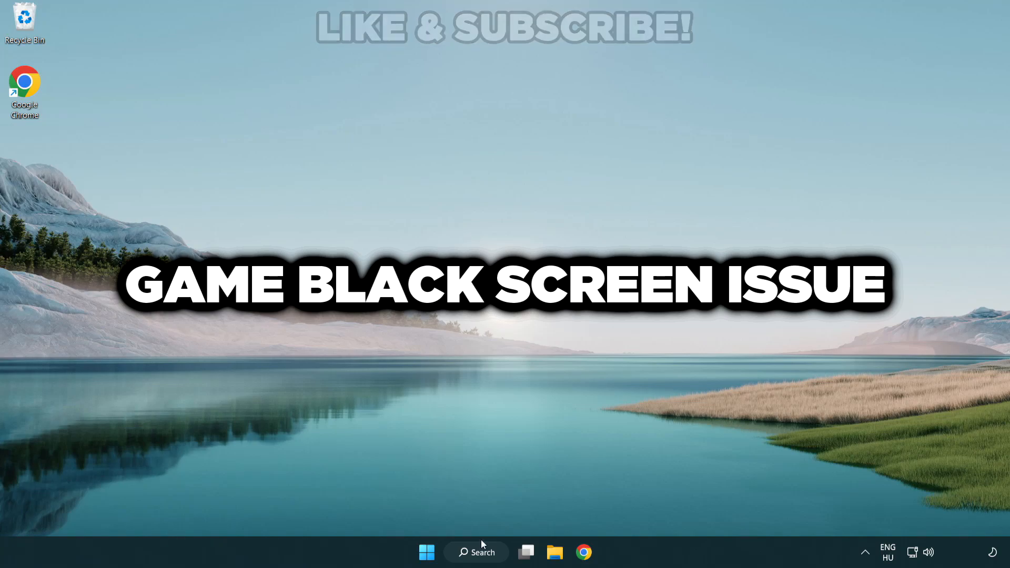
# Step: Search Windows for 'device manager' to bring up Device Manager as the best match
pyautogui.click(475, 552)
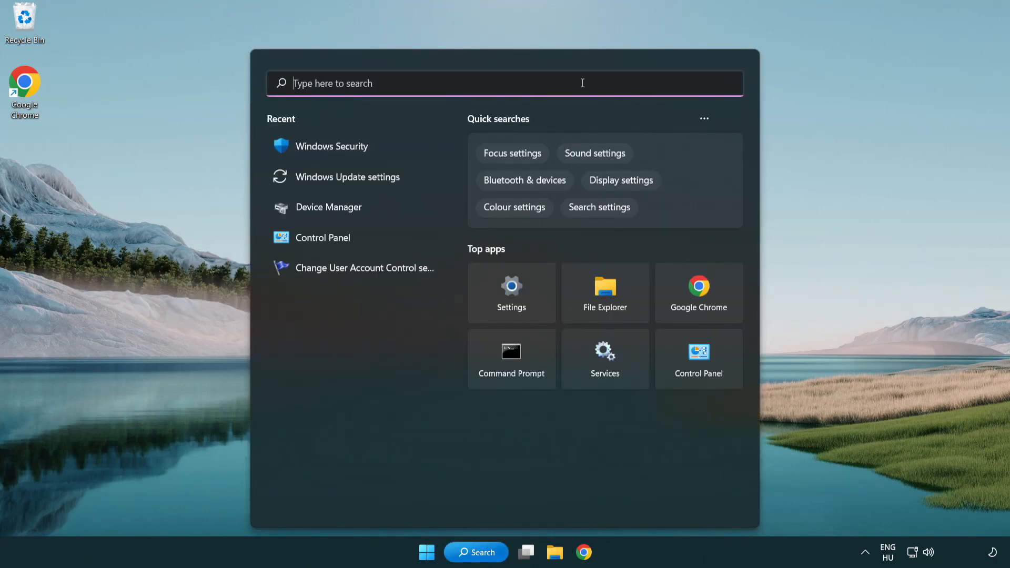
pyautogui.write('device manager')
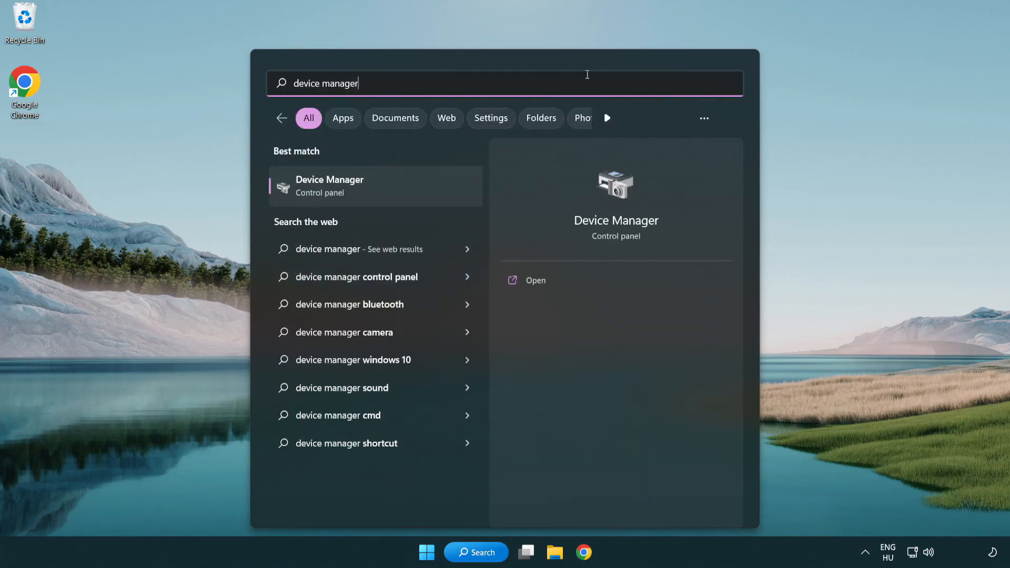
pyautogui.moveTo(404, 193)
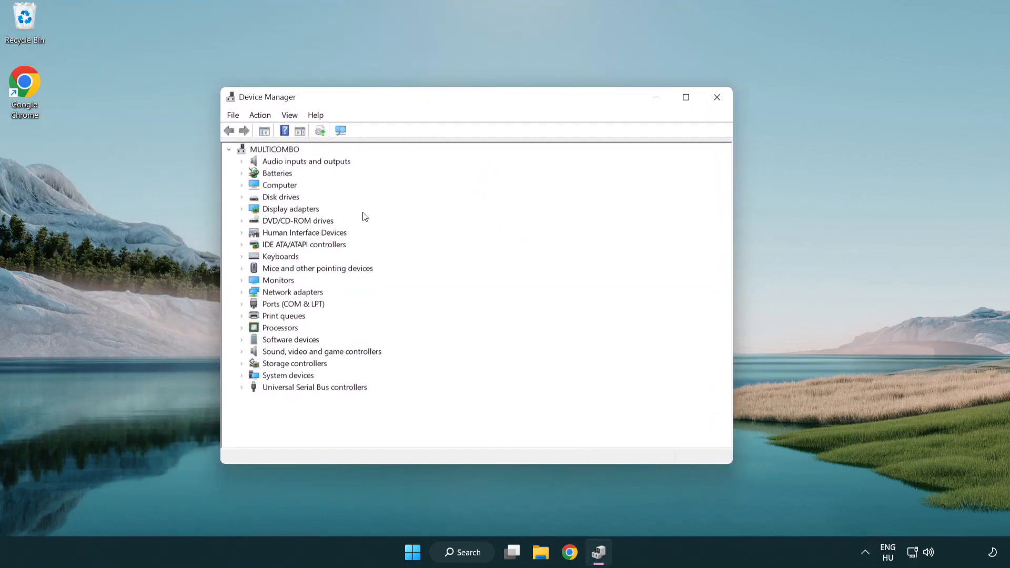
# Step: Expand Display adapters and choose Update driver for the VMware SVGA 3D adapter
pyautogui.click(289, 209)
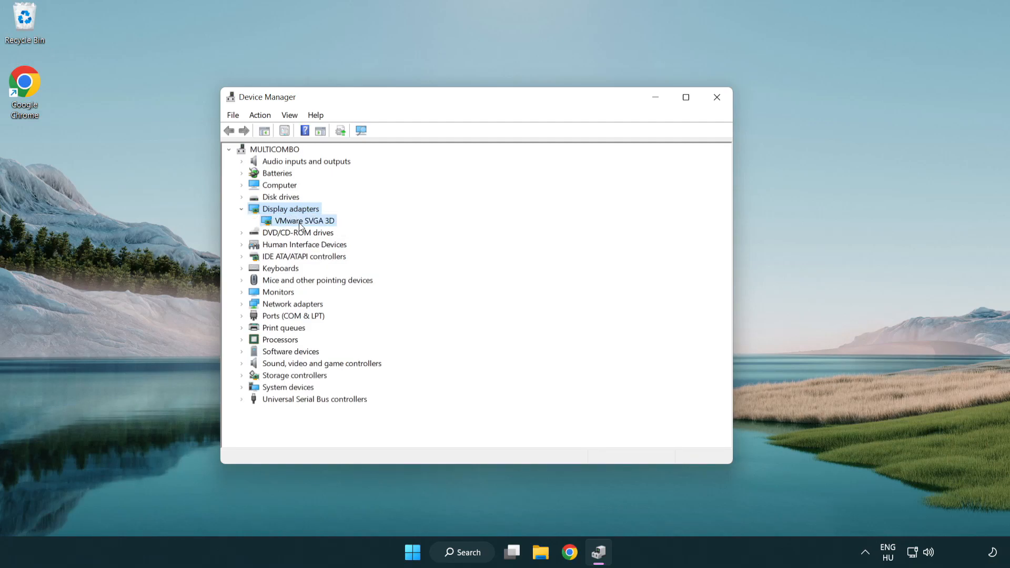
pyautogui.click(303, 220)
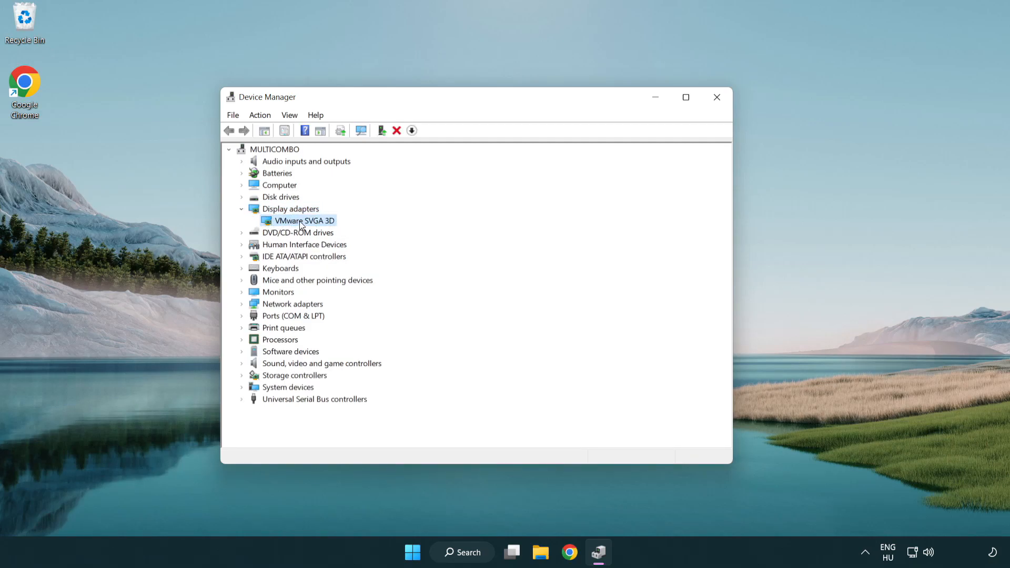
pyautogui.rightClick(304, 220)
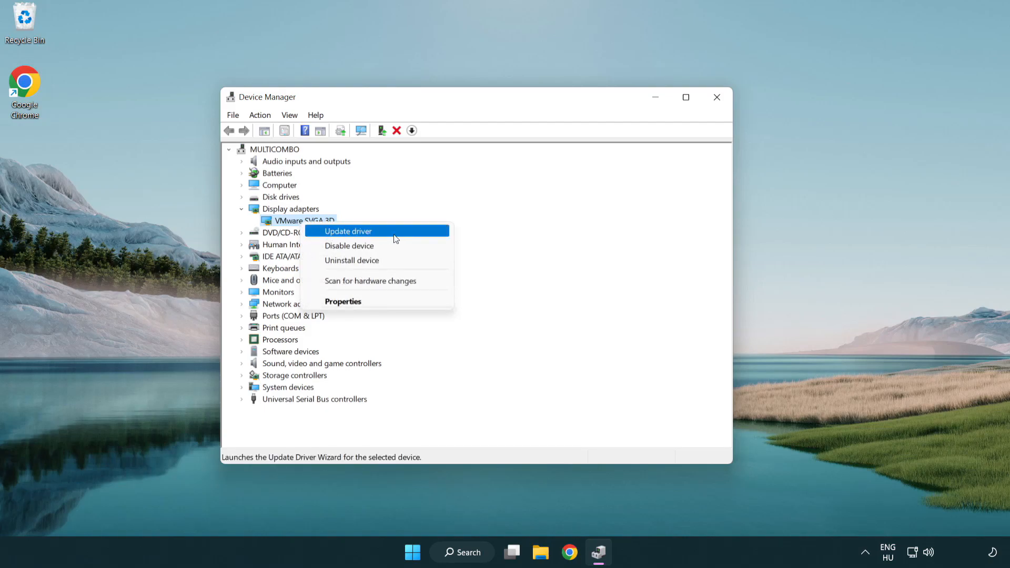
pyautogui.click(347, 230)
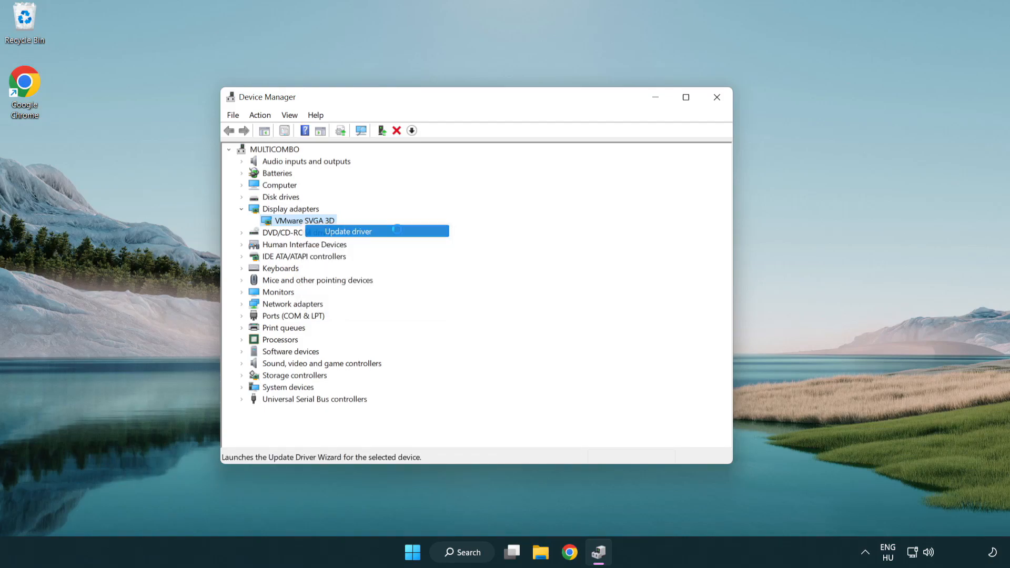
# Step: Search automatically for drivers, dismiss the 'best driver installed' result, and close Device Manager
pyautogui.click(348, 231)
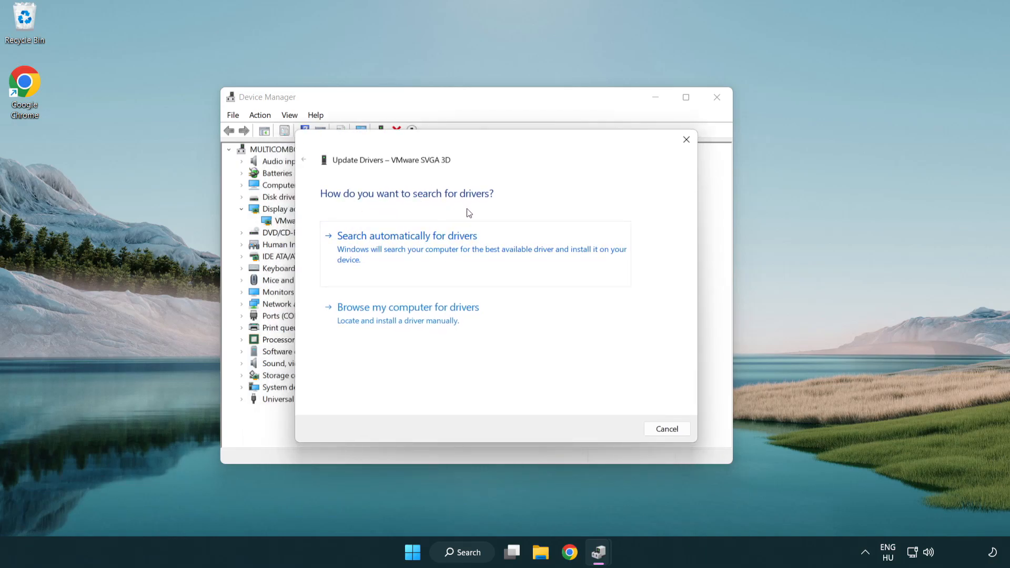
pyautogui.moveTo(452, 251)
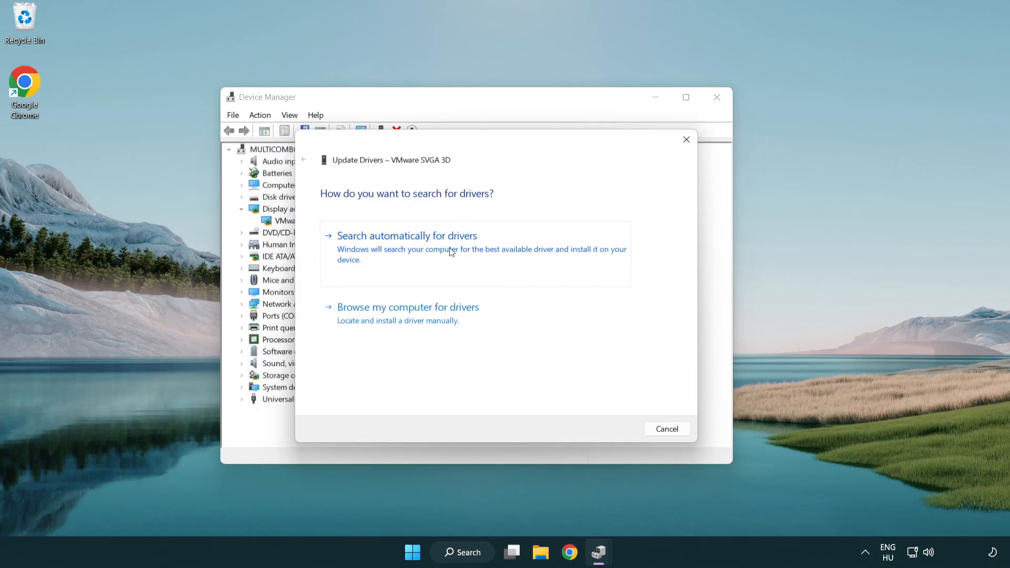
pyautogui.click(406, 235)
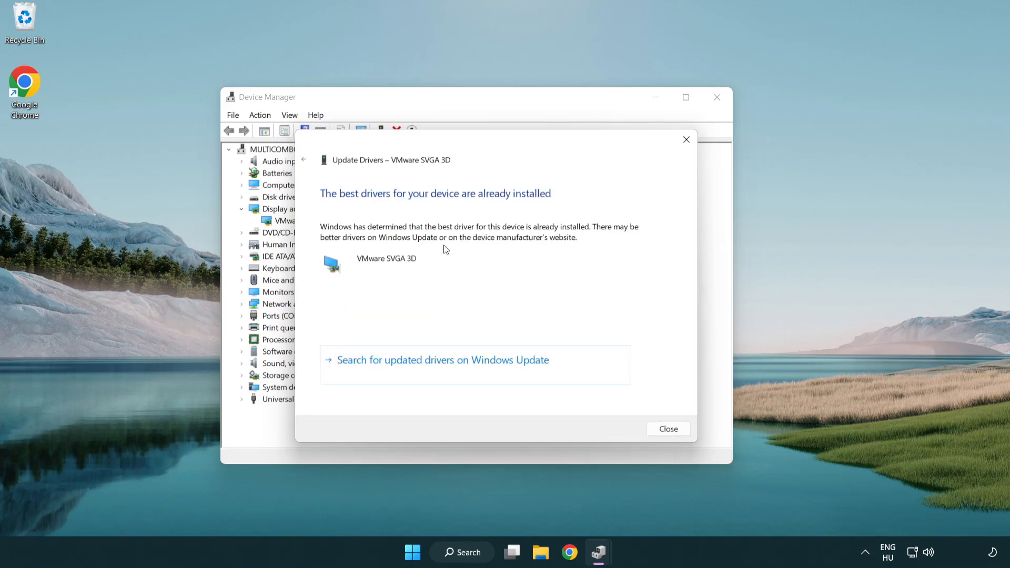
pyautogui.moveTo(348, 204)
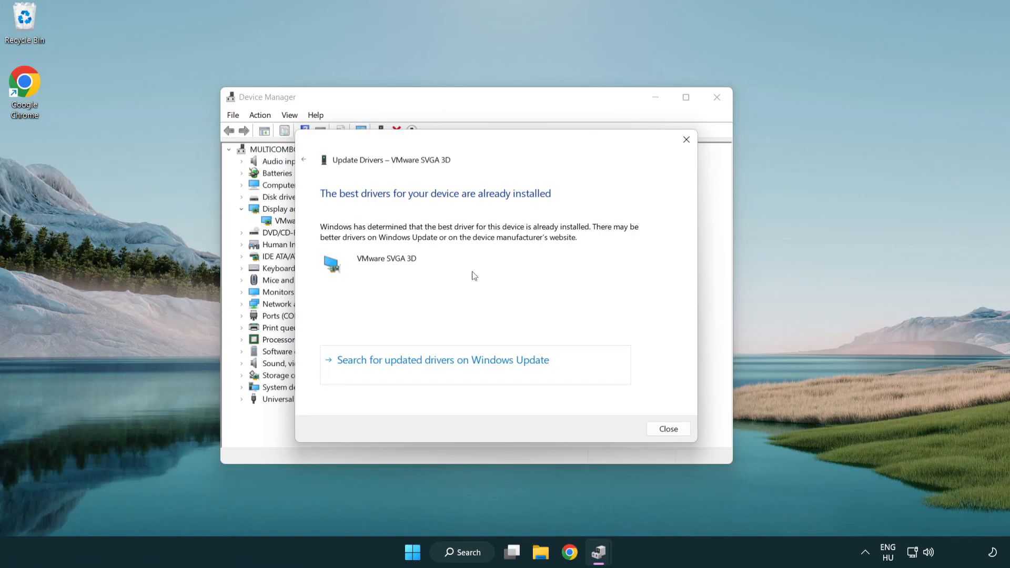
pyautogui.moveTo(668, 429)
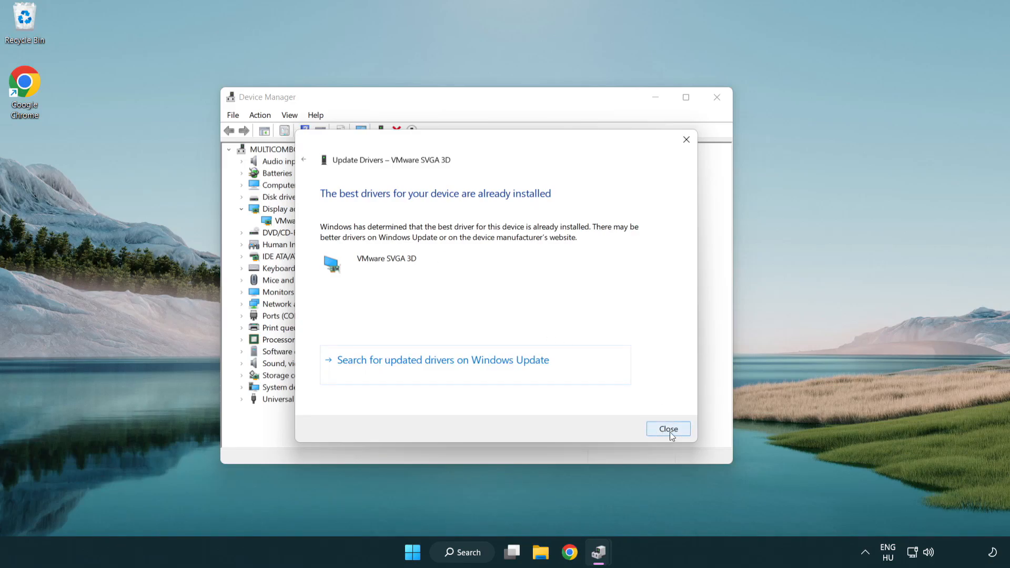
pyautogui.click(668, 429)
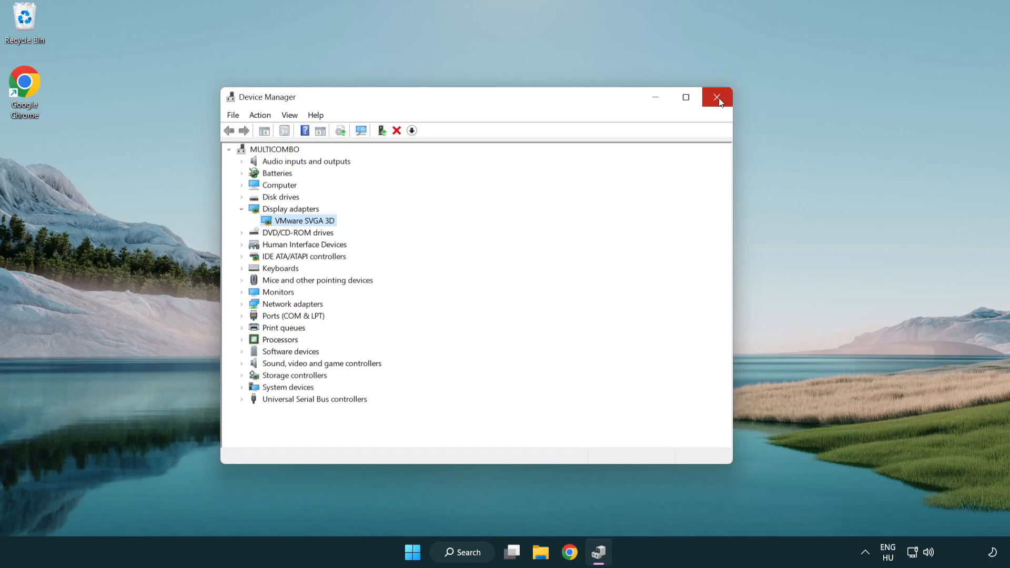
pyautogui.click(717, 98)
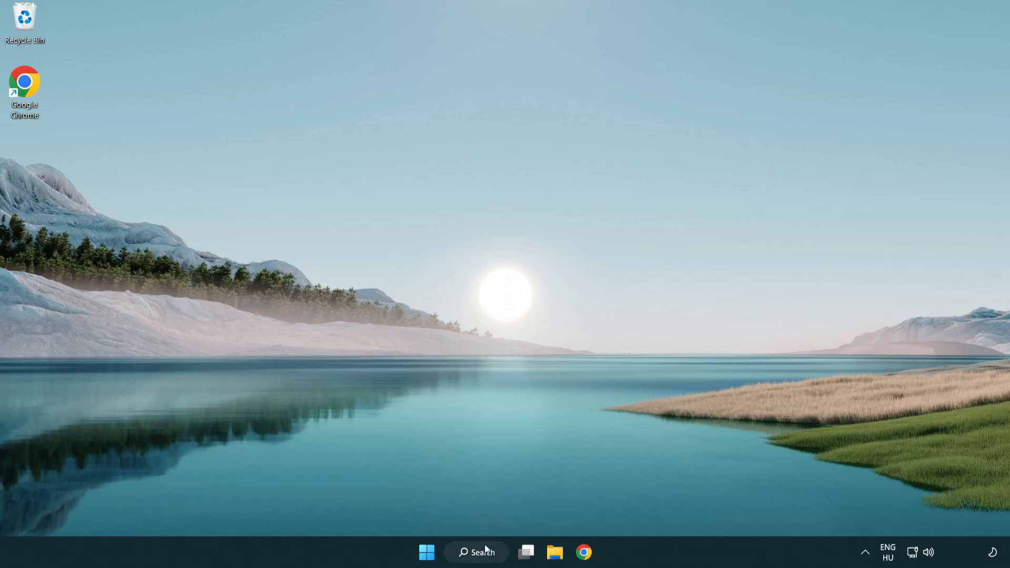
# Step: Search Windows for 'update' and open the Windows Update settings page
pyautogui.click(476, 551)
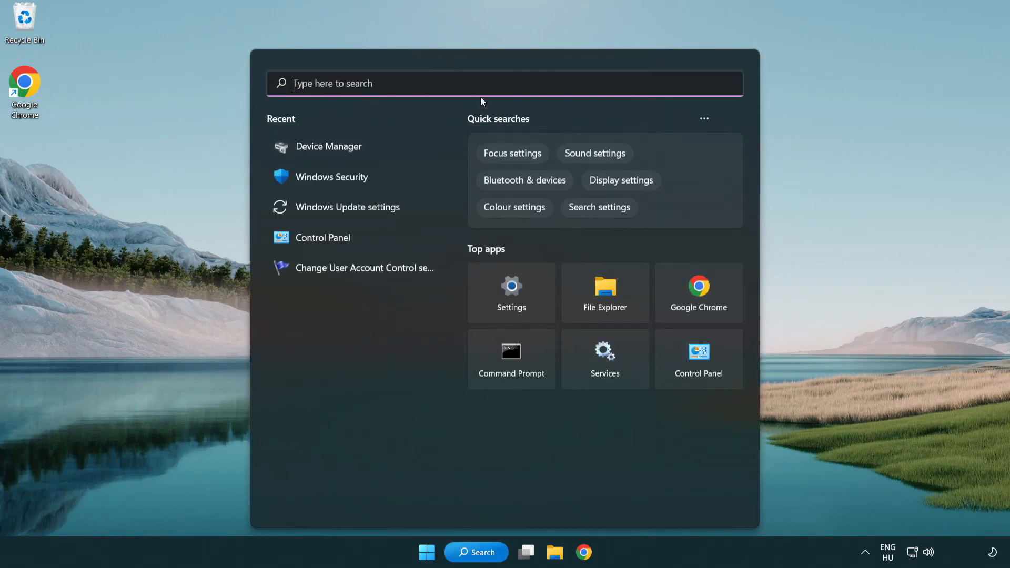
pyautogui.write('u')
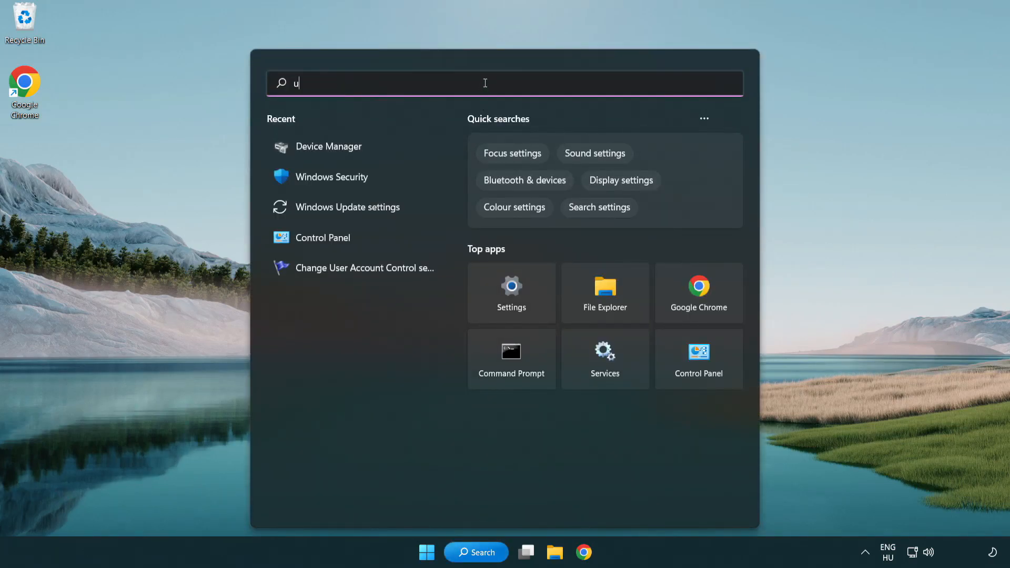
pyautogui.write('pdate')
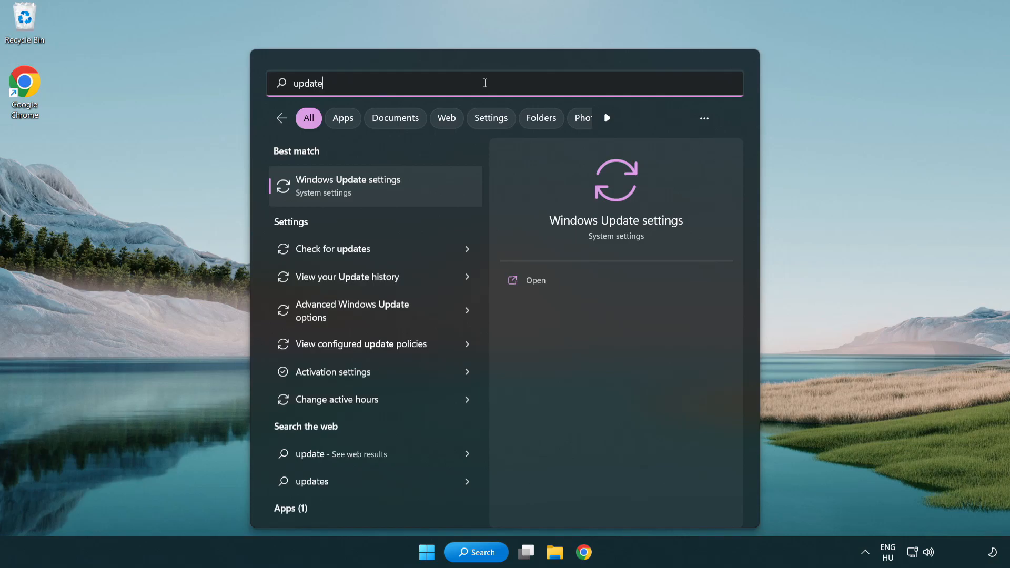
pyautogui.moveTo(395, 194)
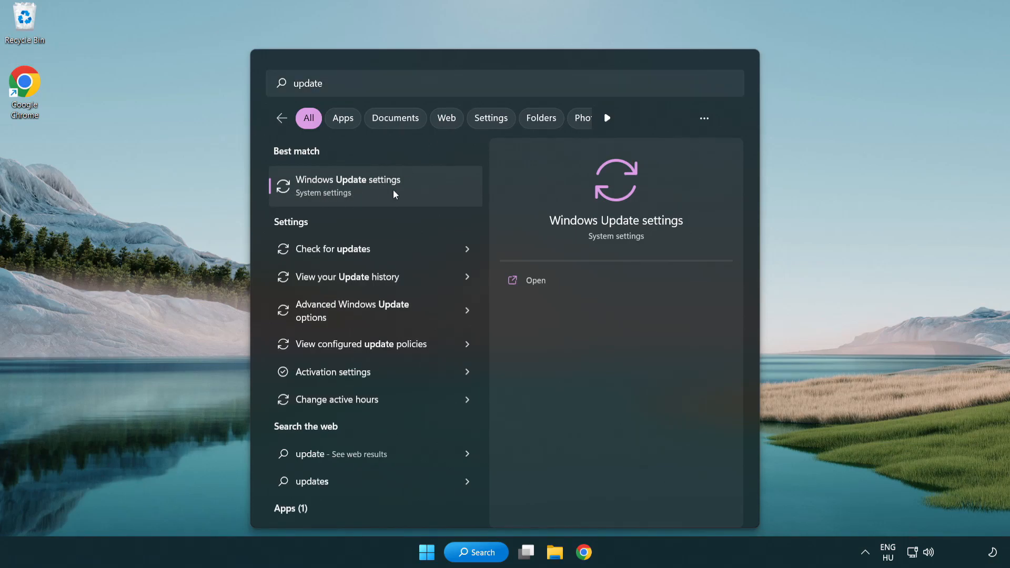
pyautogui.click(347, 185)
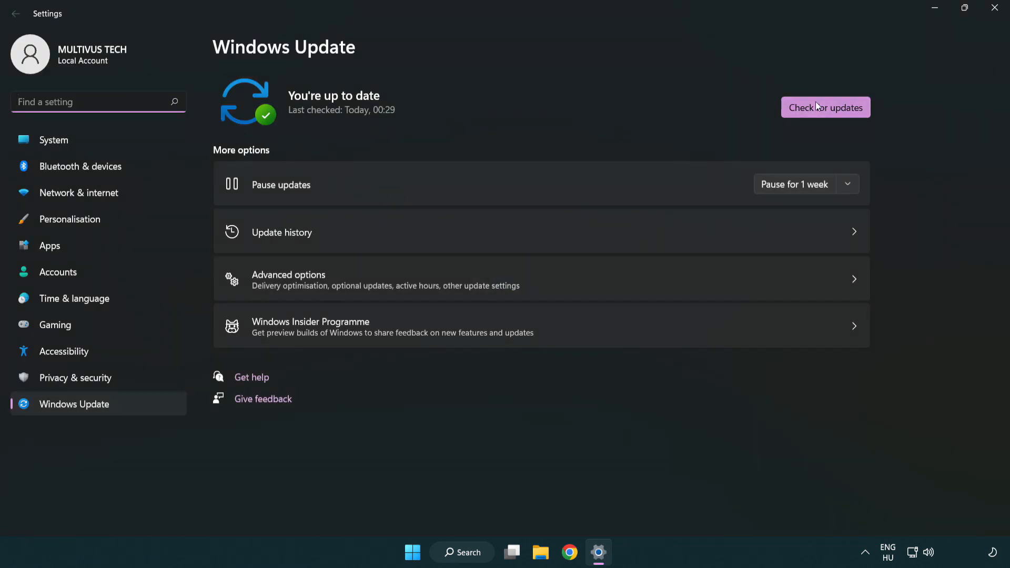
# Step: Check for new Windows updates on the Windows Update page
pyautogui.click(825, 107)
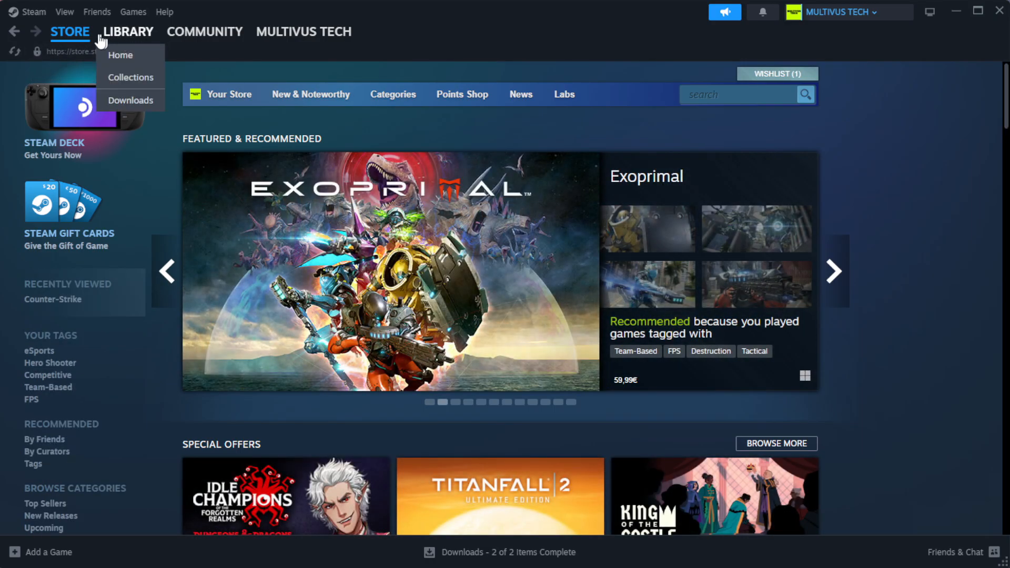
# Step: Open the Steam library and bring up the menu for YOUR NOT WORKING GAME in Favorites
pyautogui.click(121, 55)
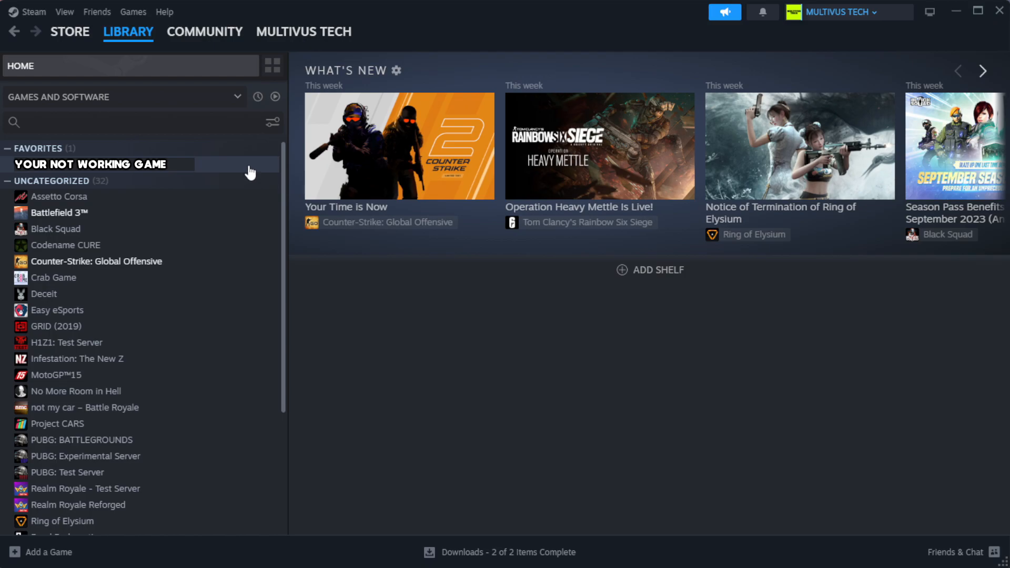
pyautogui.rightClick(90, 164)
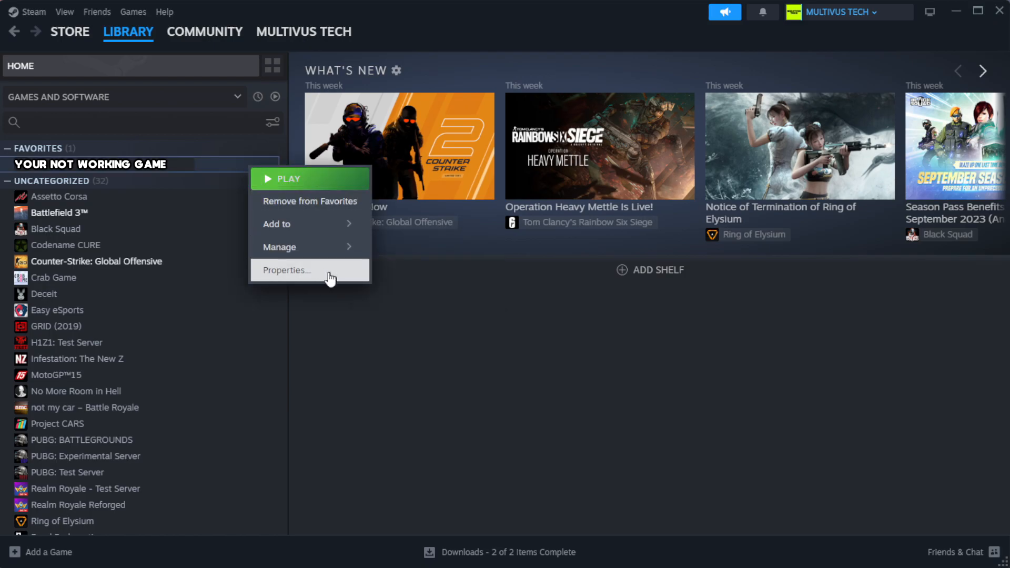
# Step: Verify integrity of the game's files under Properties > Installed Files, validating all 1039 files
pyautogui.click(285, 269)
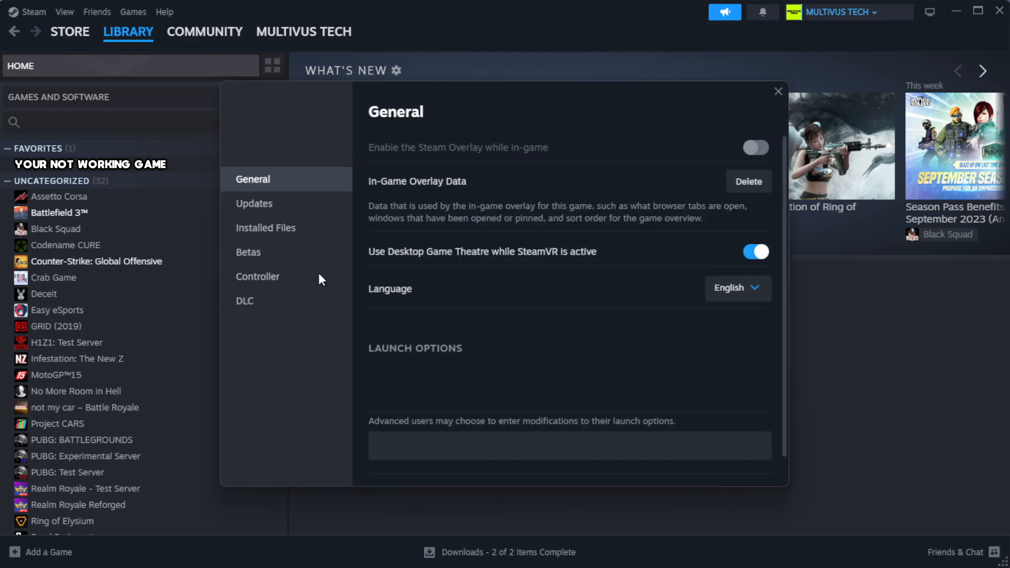
pyautogui.moveTo(286, 252)
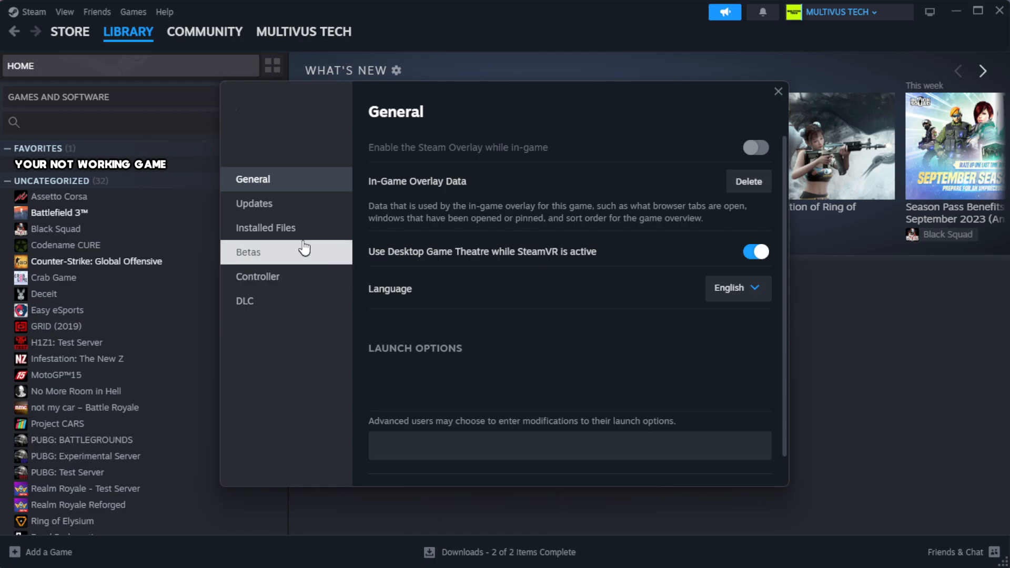
pyautogui.moveTo(330, 237)
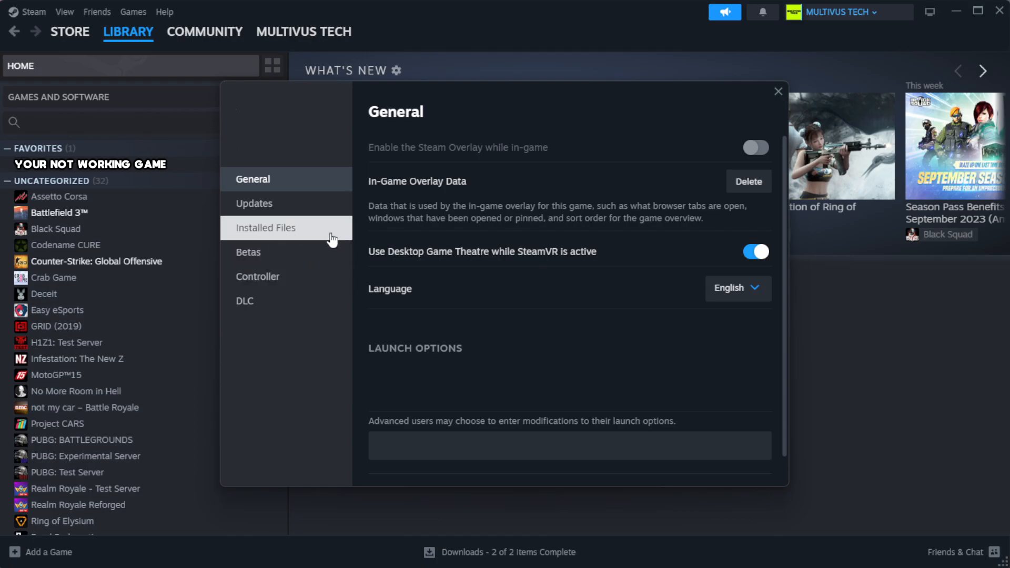
pyautogui.click(265, 227)
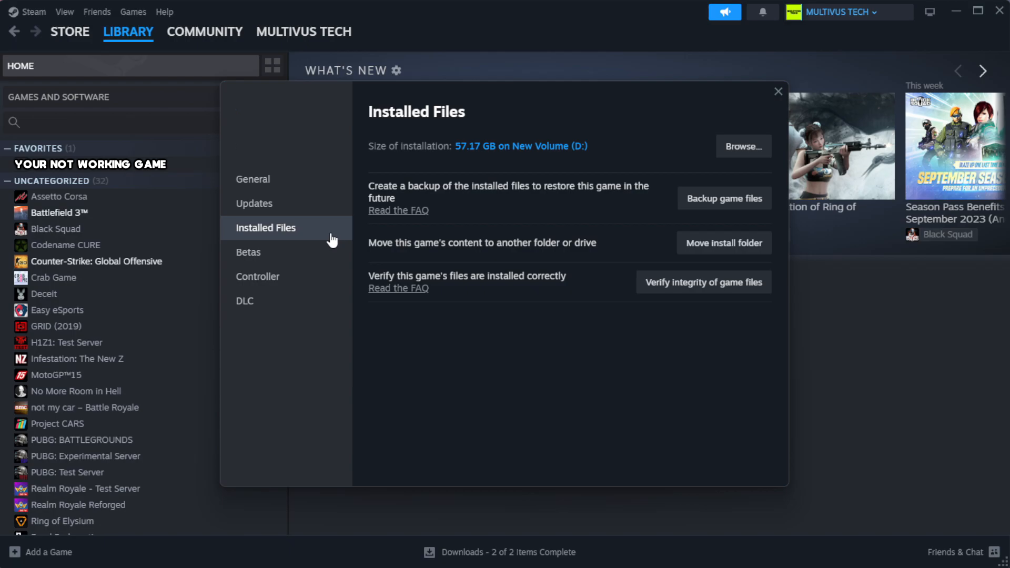
pyautogui.moveTo(710, 329)
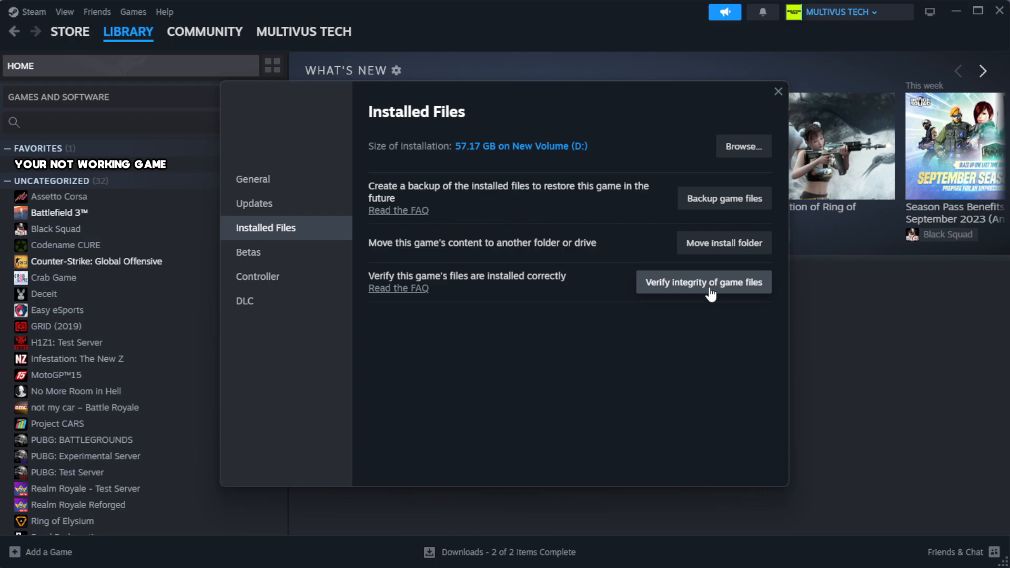
pyautogui.click(703, 281)
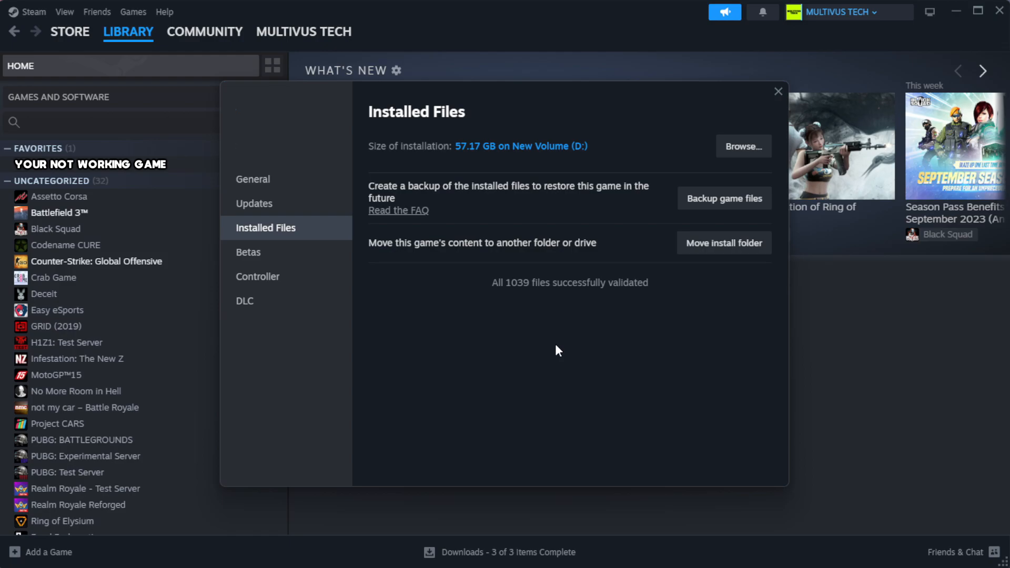
pyautogui.moveTo(580, 303)
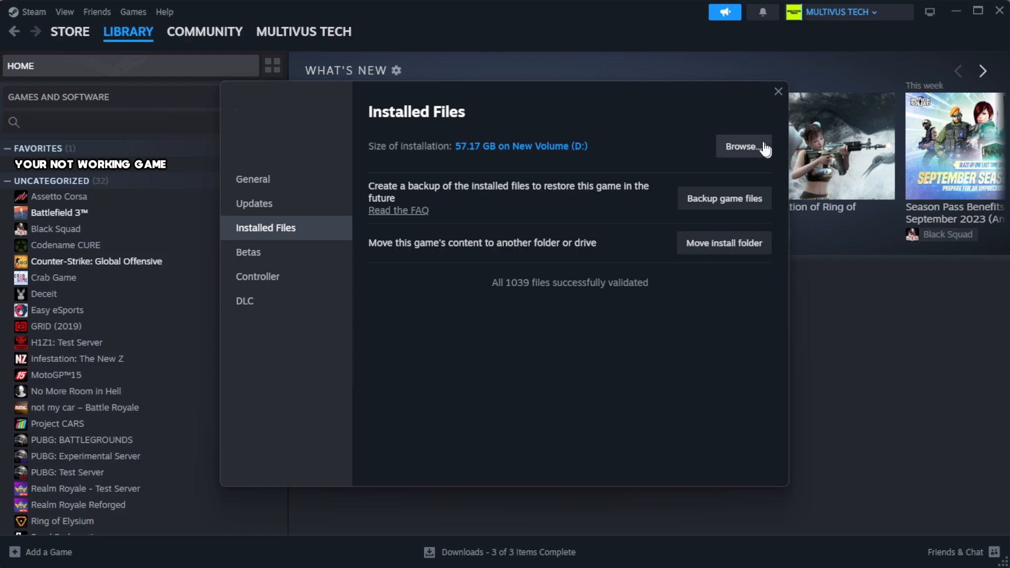
# Step: Open the game's install folder and bring up the YOUR NOT WORKING GAME shortcut's Properties
pyautogui.click(742, 146)
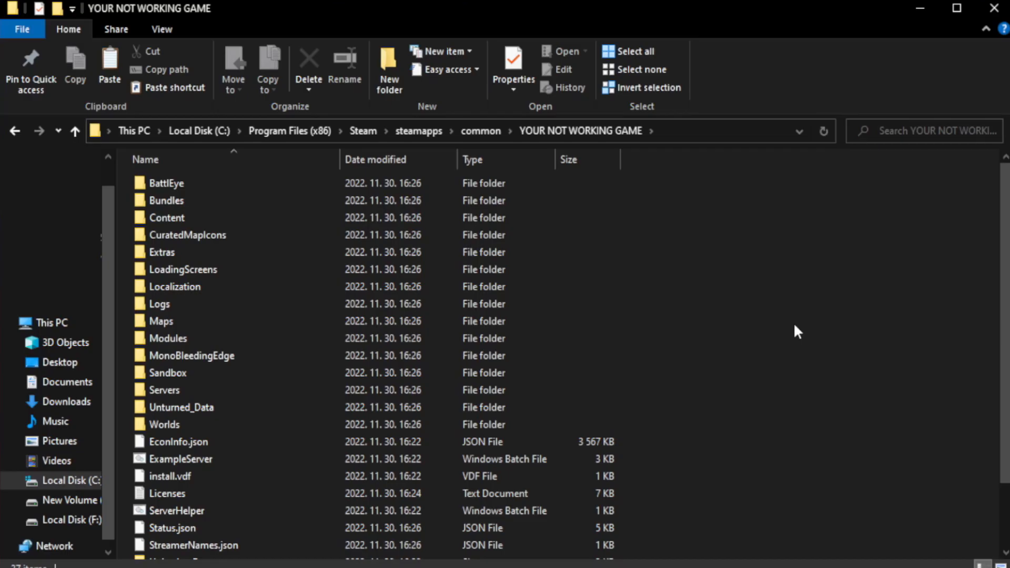
pyautogui.scroll(-3)
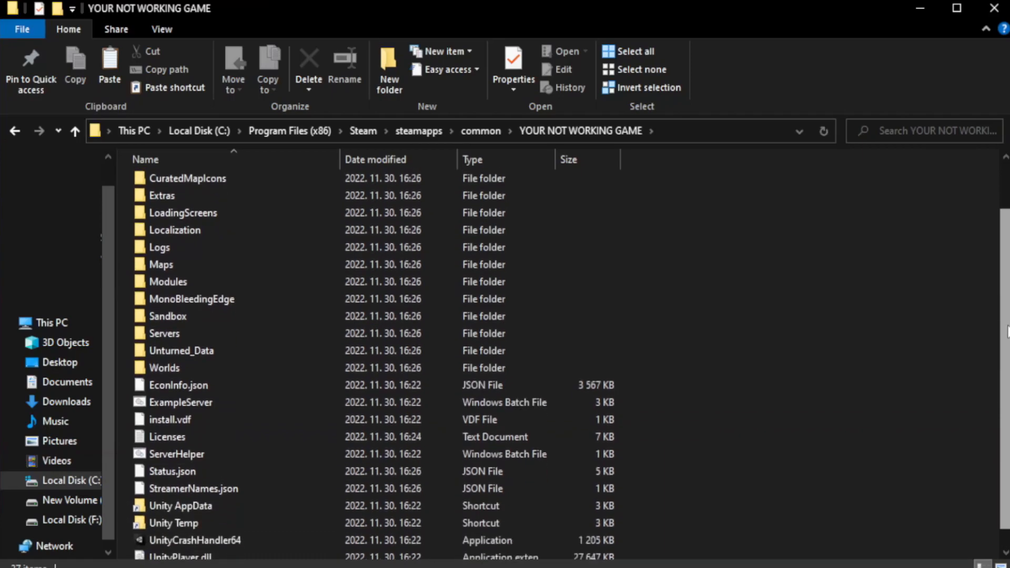
pyautogui.scroll(-3)
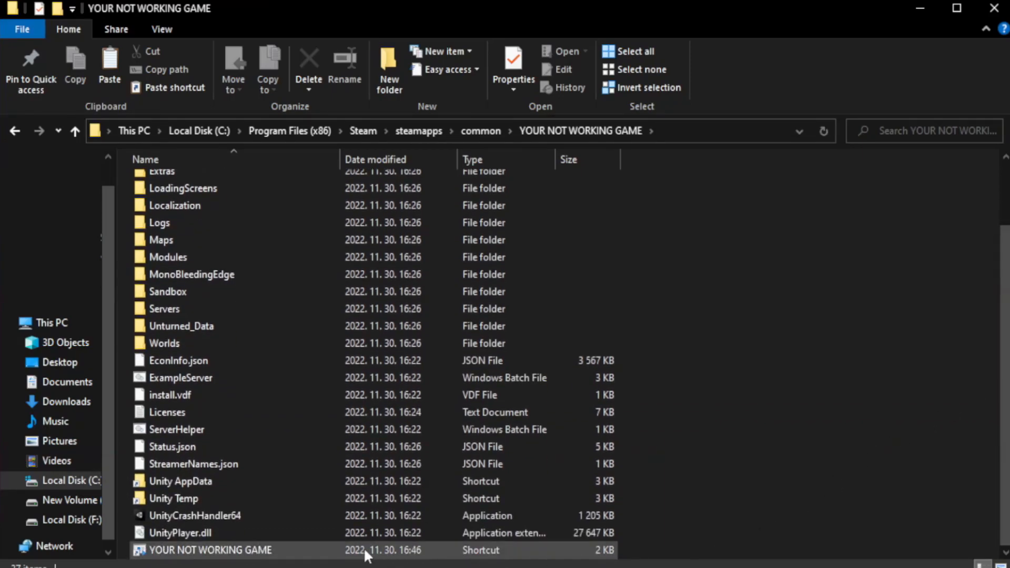
pyautogui.click(210, 550)
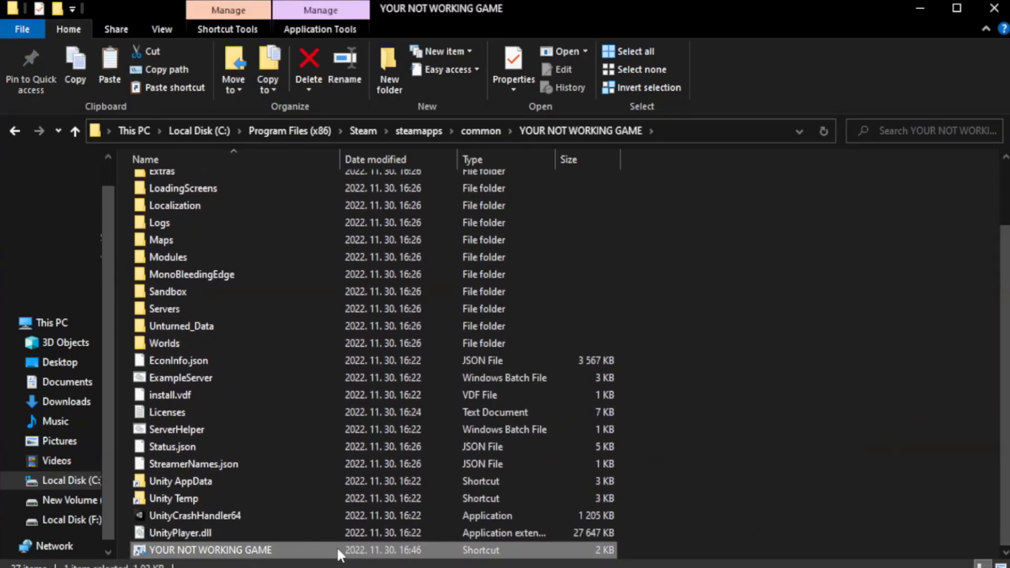
pyautogui.rightClick(210, 550)
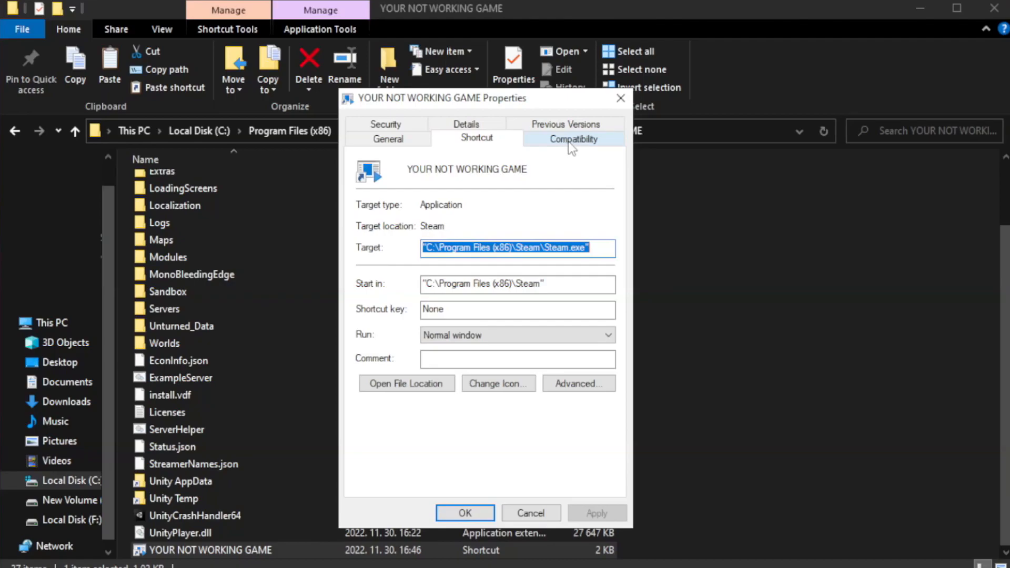
# Step: Set the shortcut to Windows 8 compatibility, fullscreen optimizations off, run as administrator, and save
pyautogui.click(573, 139)
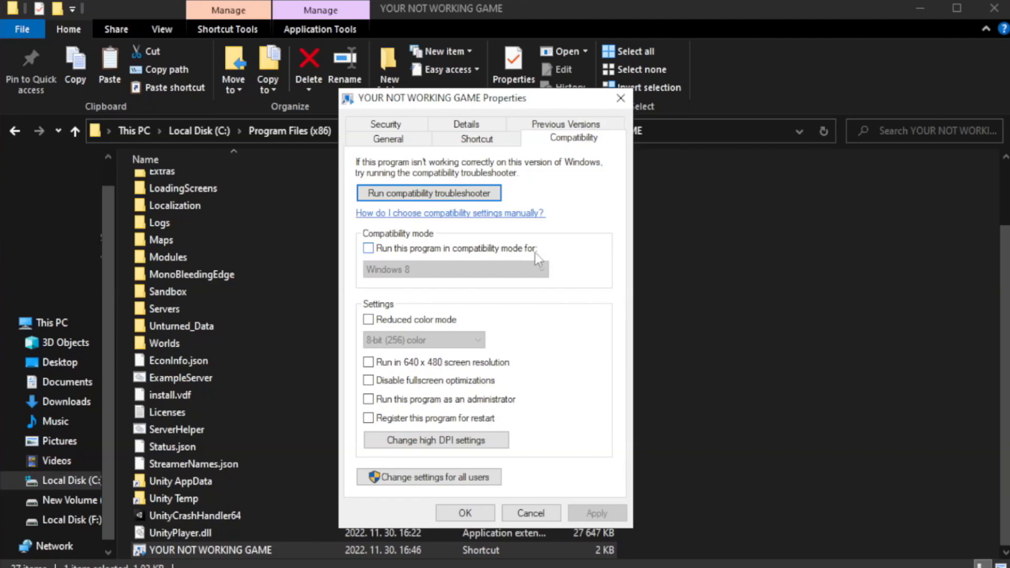
pyautogui.click(368, 248)
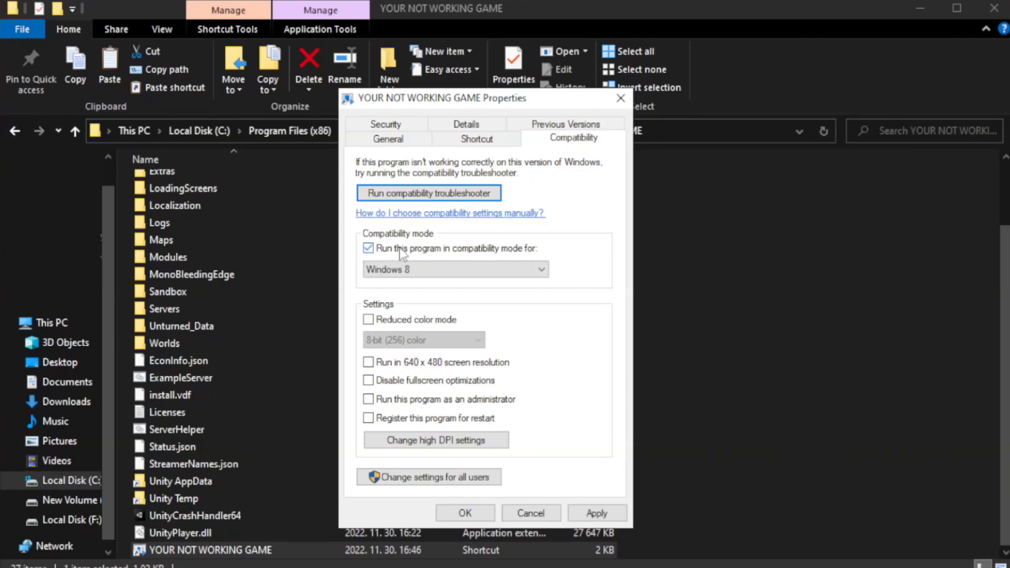
pyautogui.click(454, 269)
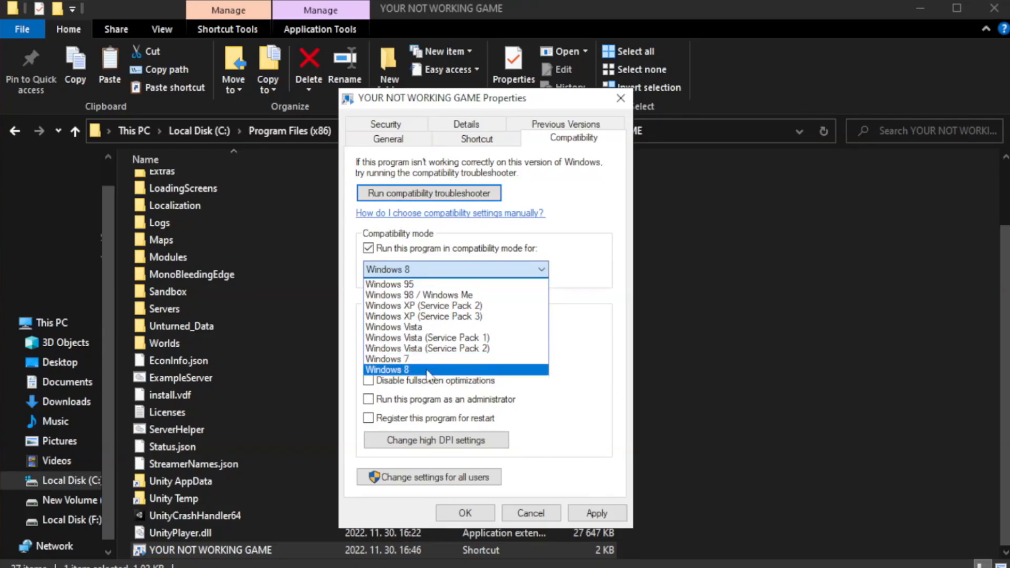
pyautogui.click(390, 369)
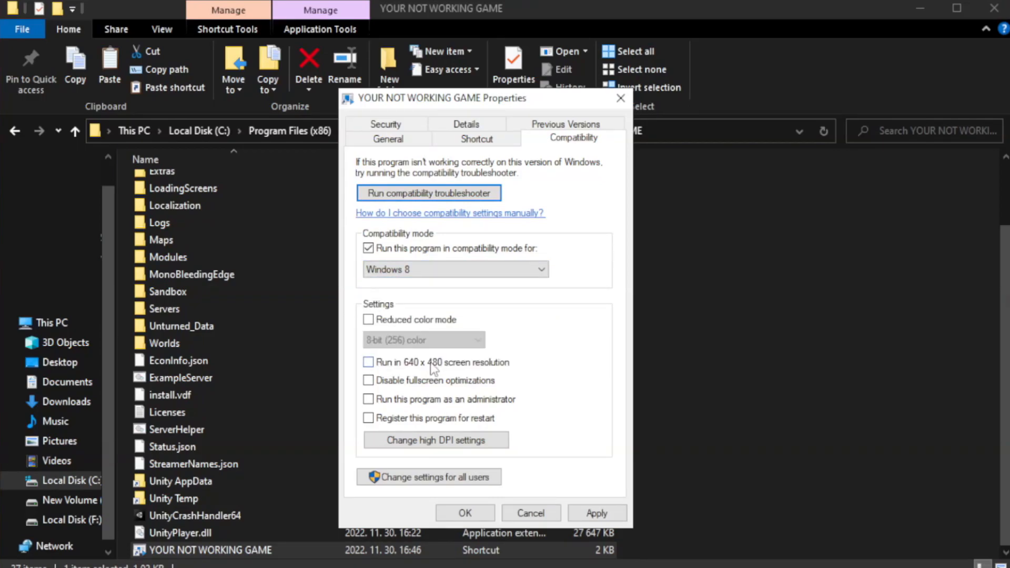
pyautogui.moveTo(394, 390)
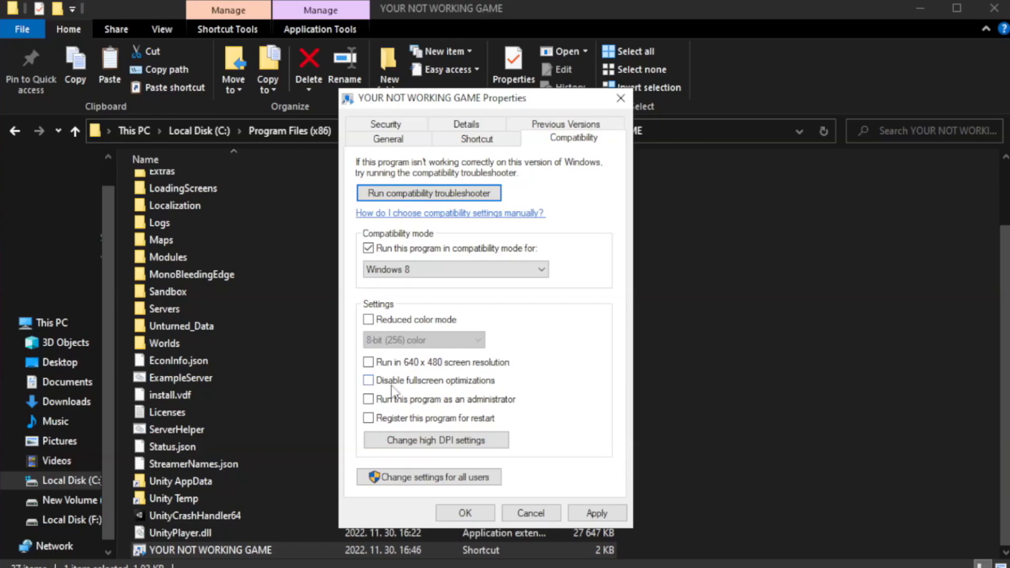
pyautogui.click(368, 379)
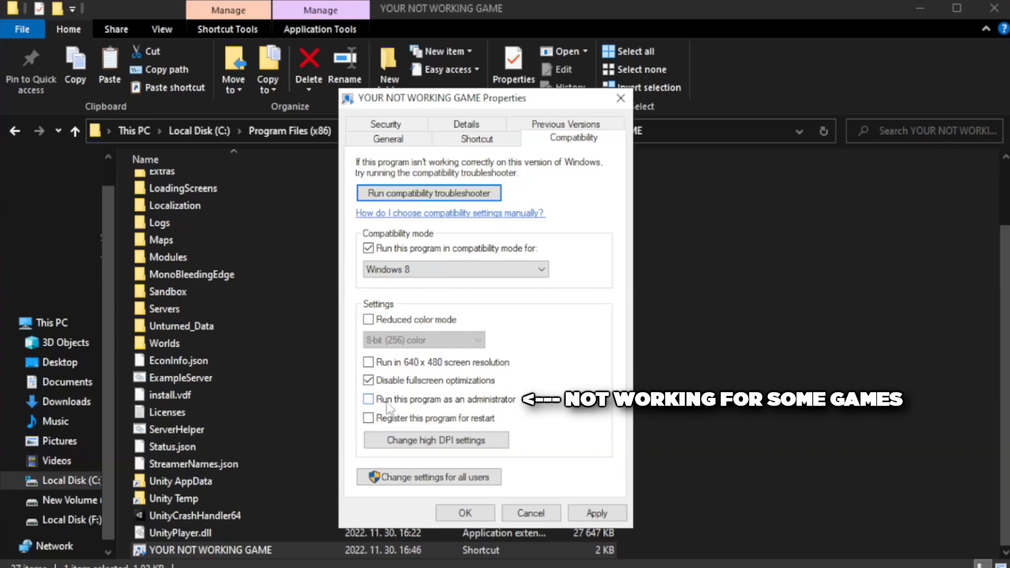
pyautogui.click(368, 399)
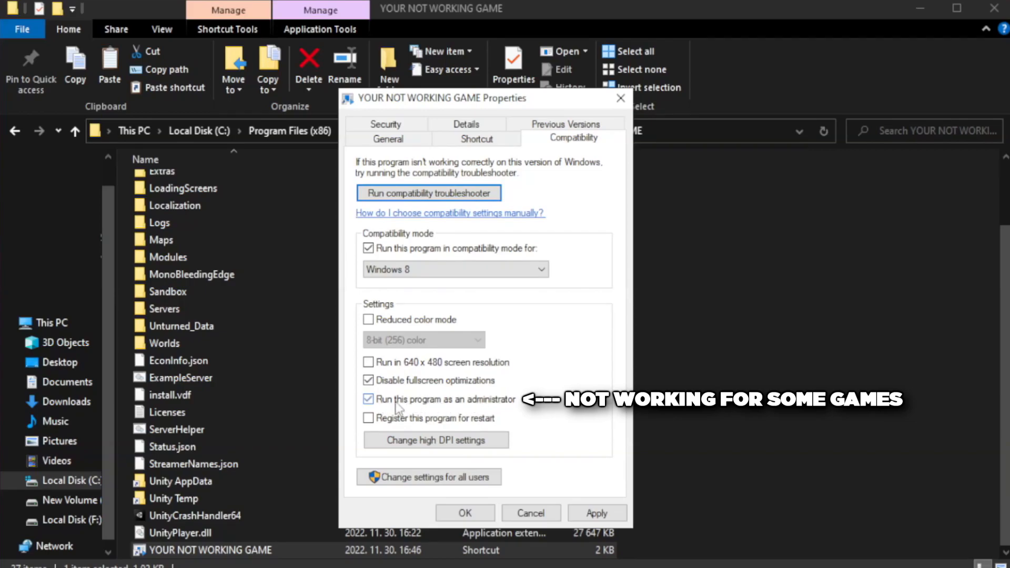
pyautogui.click(368, 399)
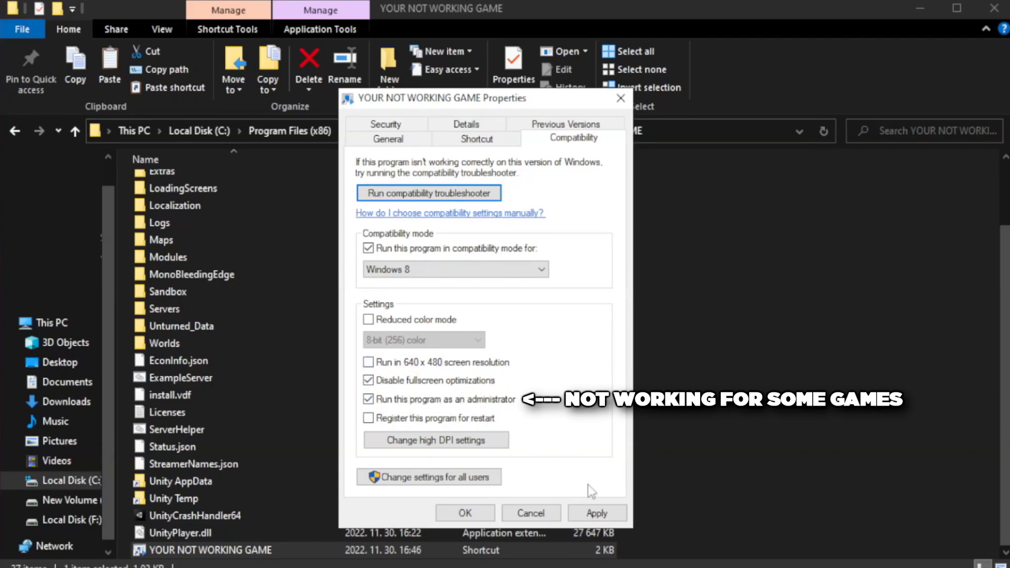
pyautogui.click(464, 512)
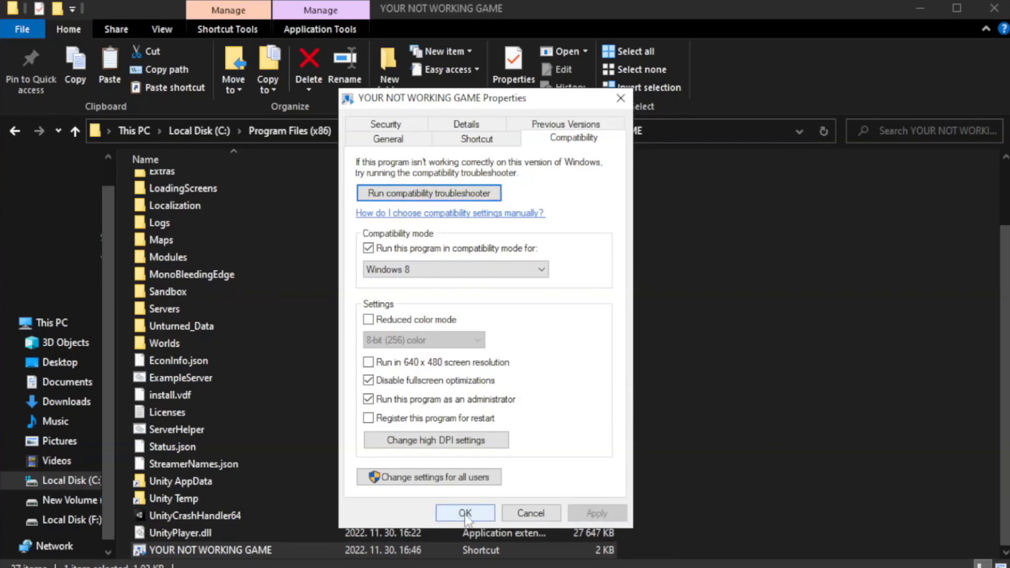
pyautogui.click(465, 513)
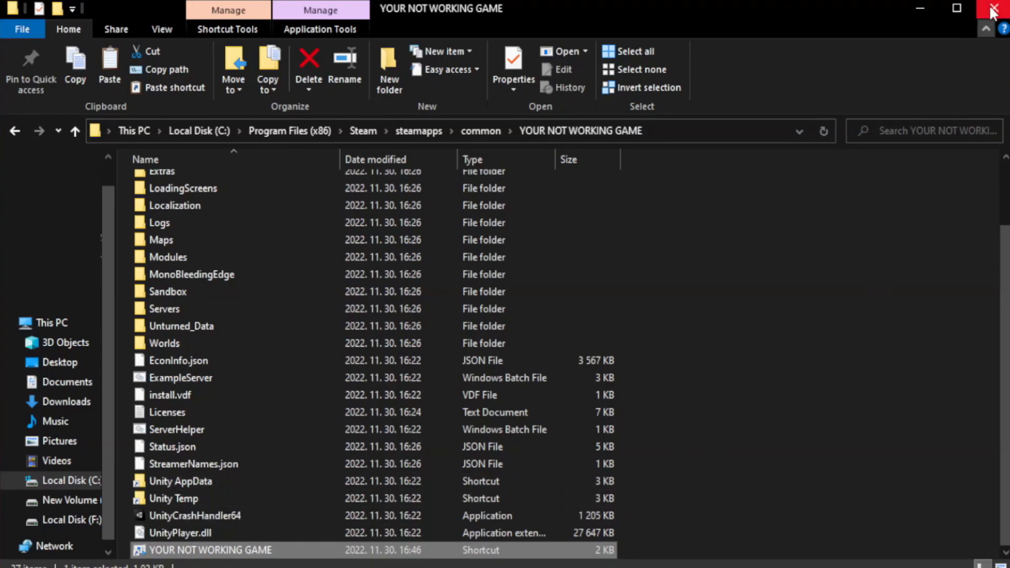
pyautogui.moveTo(995, 10)
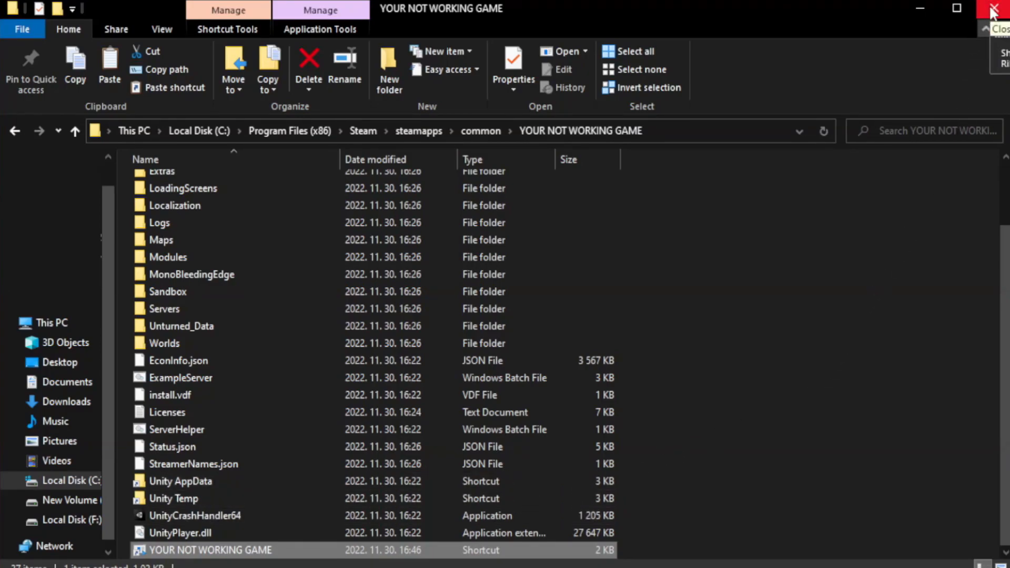
# Step: Close the game folder window and launch Task Manager from the Start button's menu
pyautogui.click(996, 9)
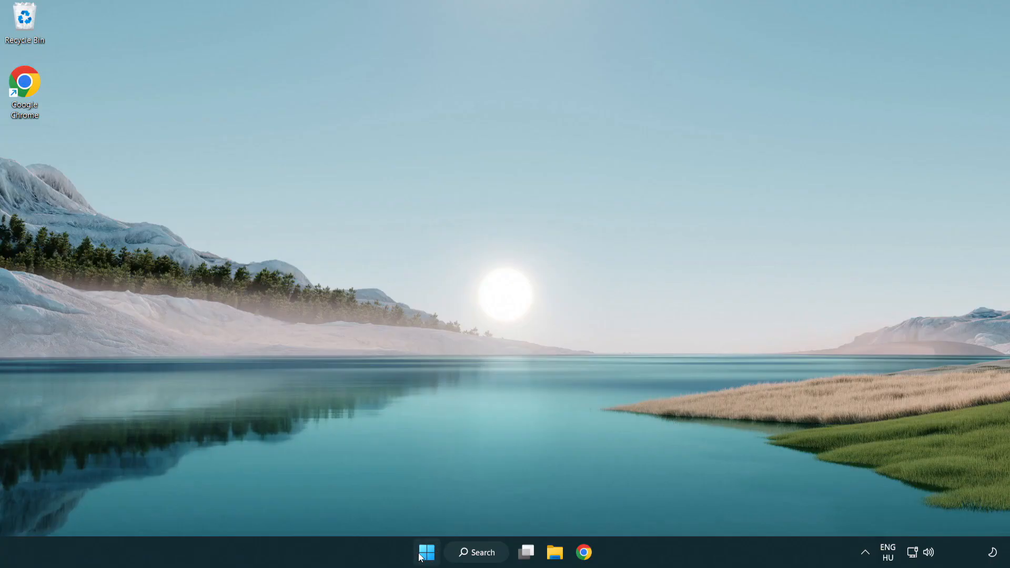
pyautogui.rightClick(426, 551)
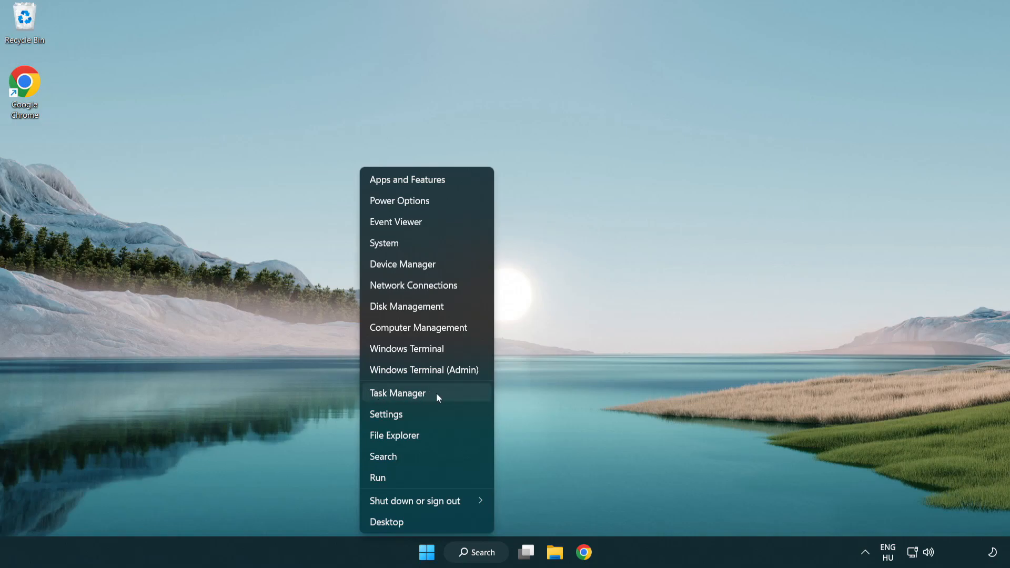
pyautogui.click(397, 393)
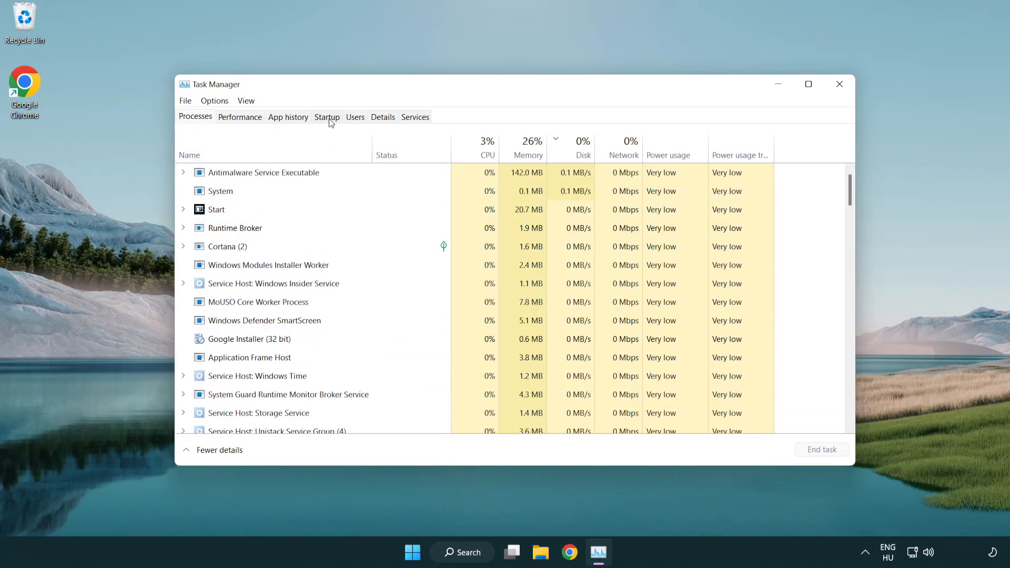
# Step: Disable Terminal, Phone Link, Cortana and Windows Security notifications at startup, then exit Task Manager
pyautogui.click(327, 117)
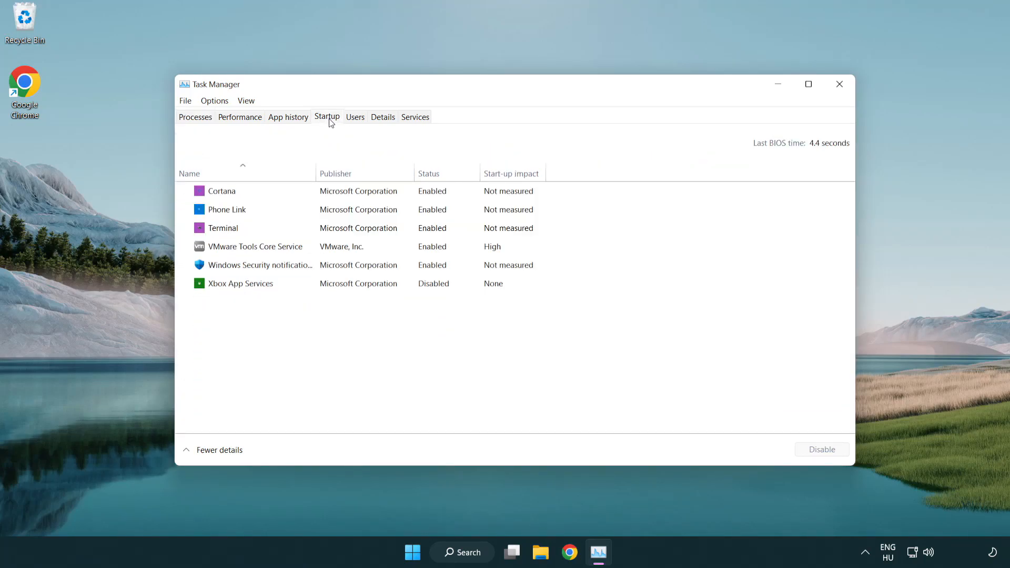
pyautogui.click(222, 227)
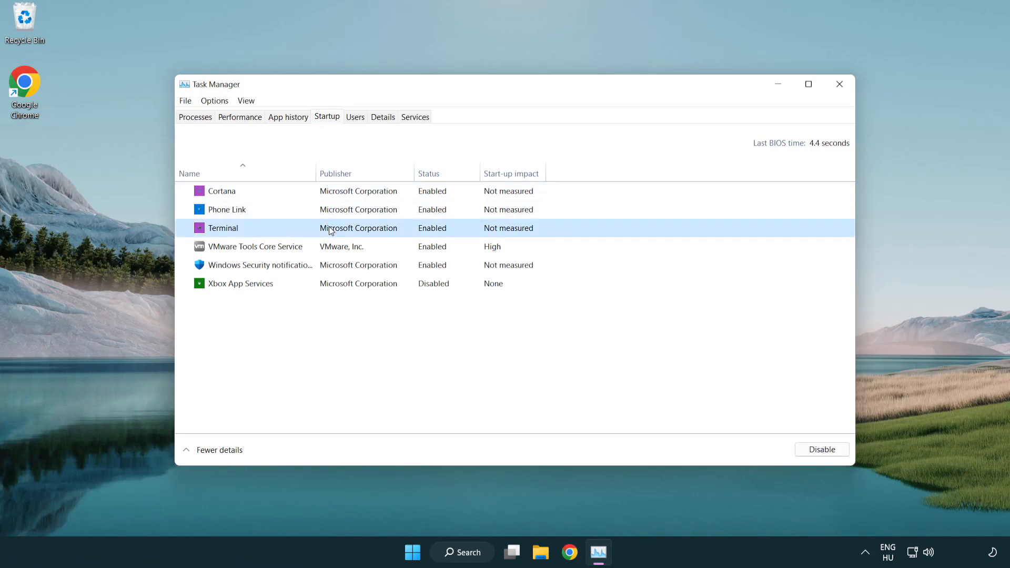
pyautogui.click(820, 449)
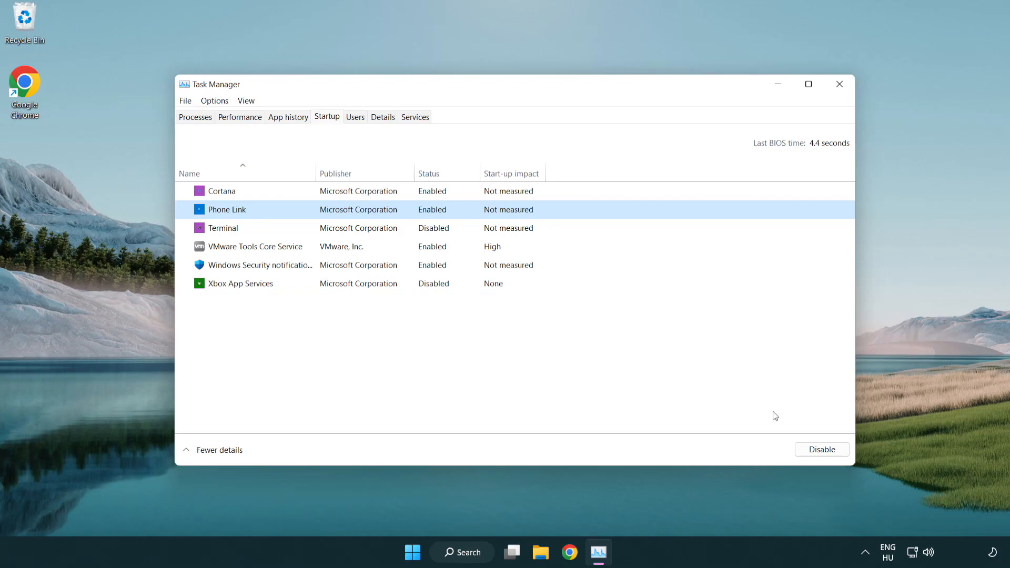
pyautogui.click(821, 449)
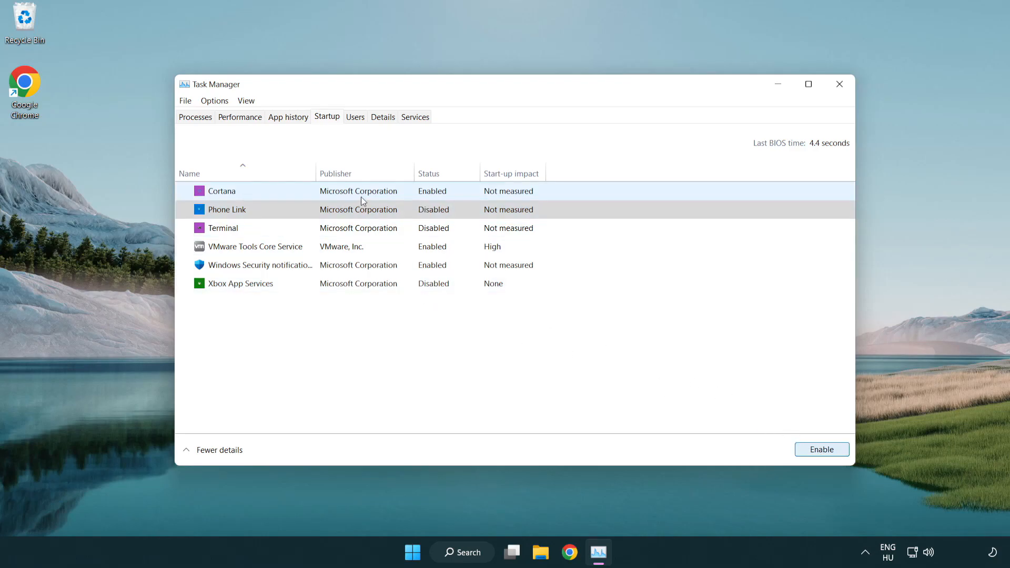
pyautogui.click(221, 191)
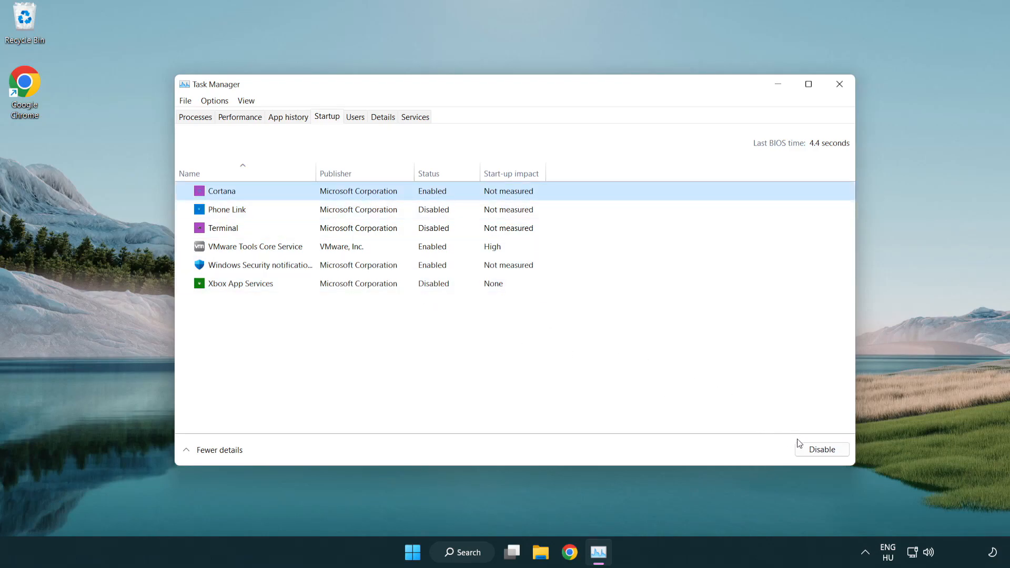
pyautogui.click(821, 449)
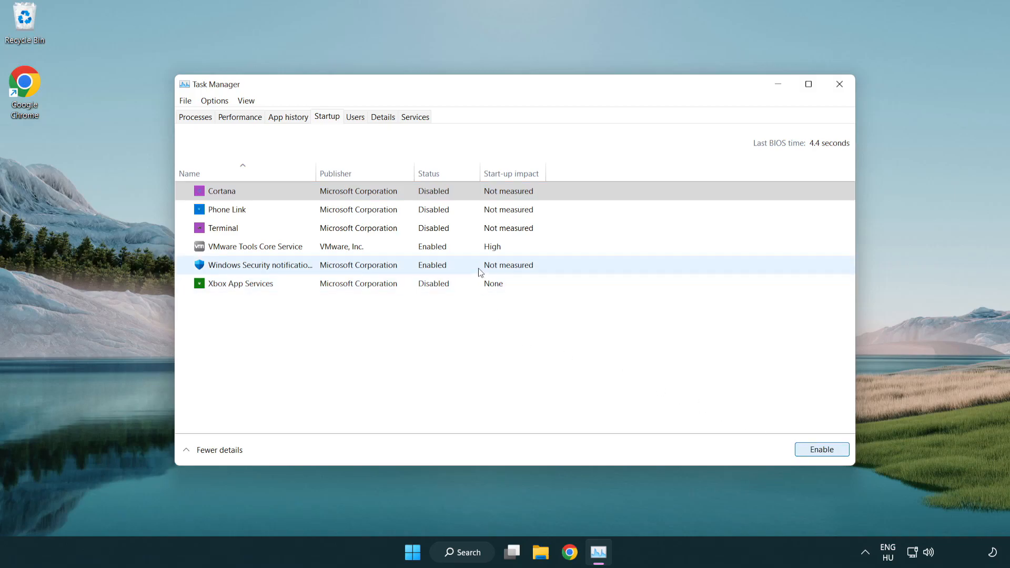
pyautogui.click(820, 448)
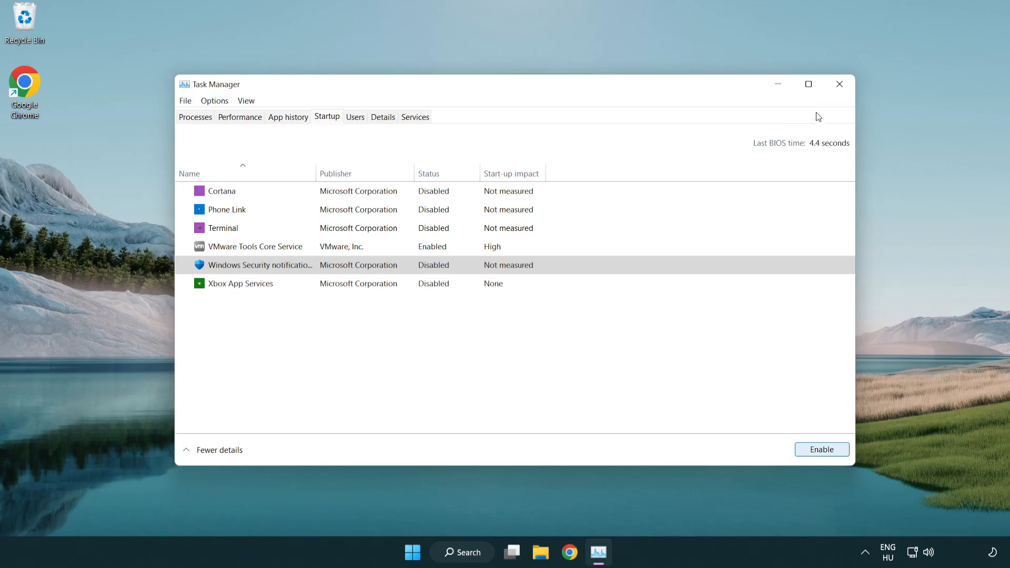
pyautogui.moveTo(839, 84)
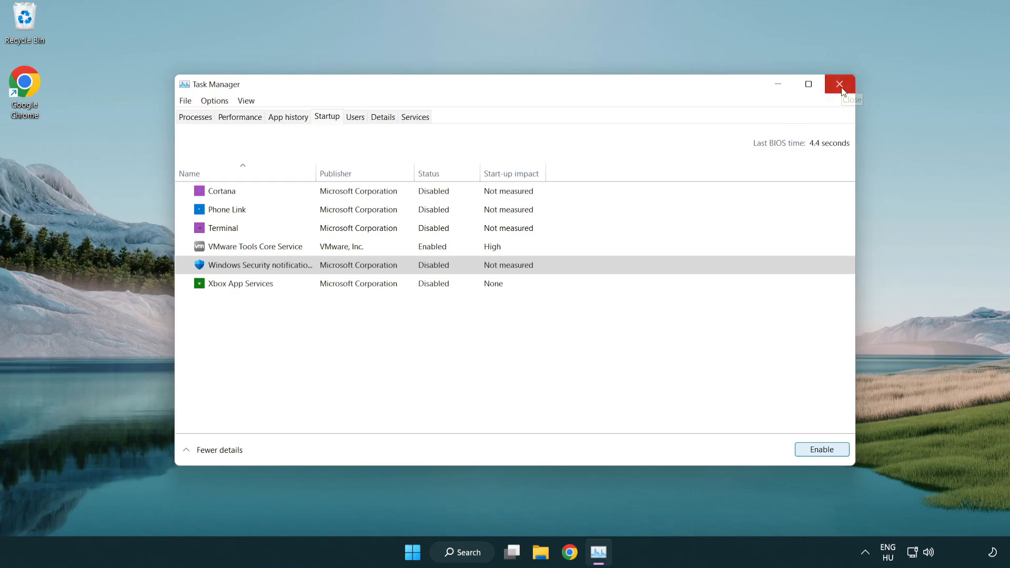
pyautogui.click(839, 83)
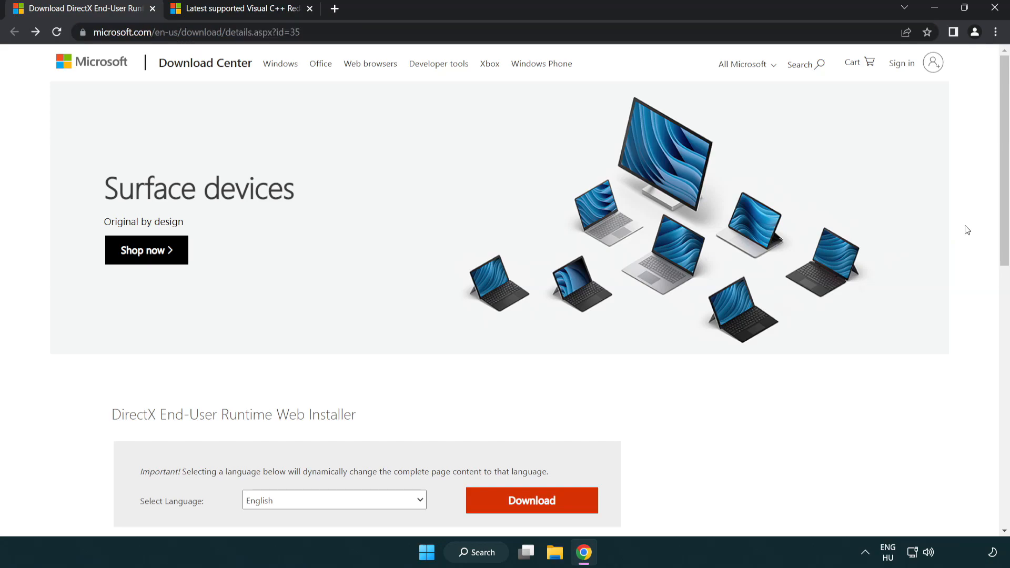
# Step: Download dxwebsetup.exe, the DirectX End-User Runtime Web Installer, and launch it
pyautogui.scroll(-3)
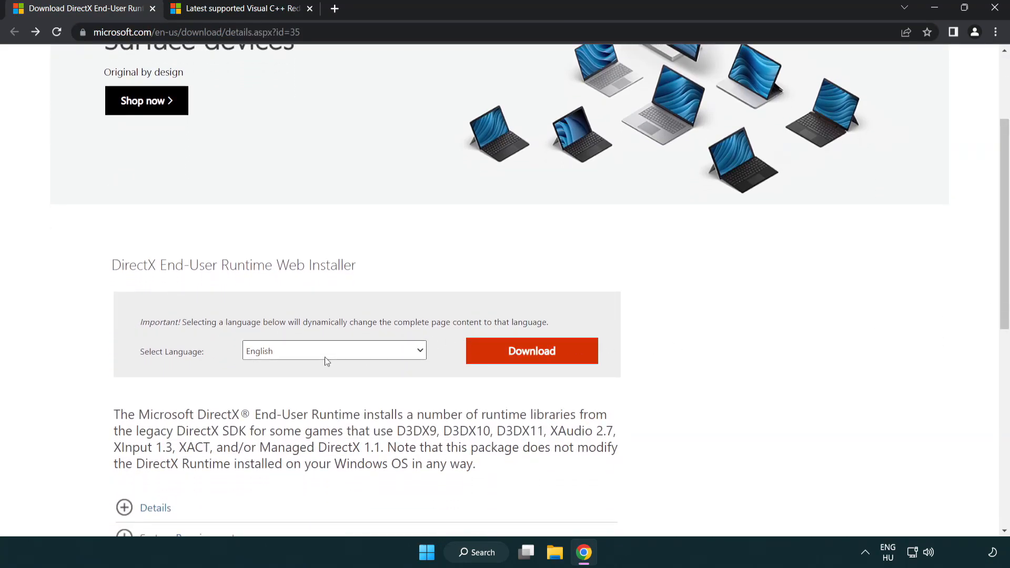
pyautogui.moveTo(531, 351)
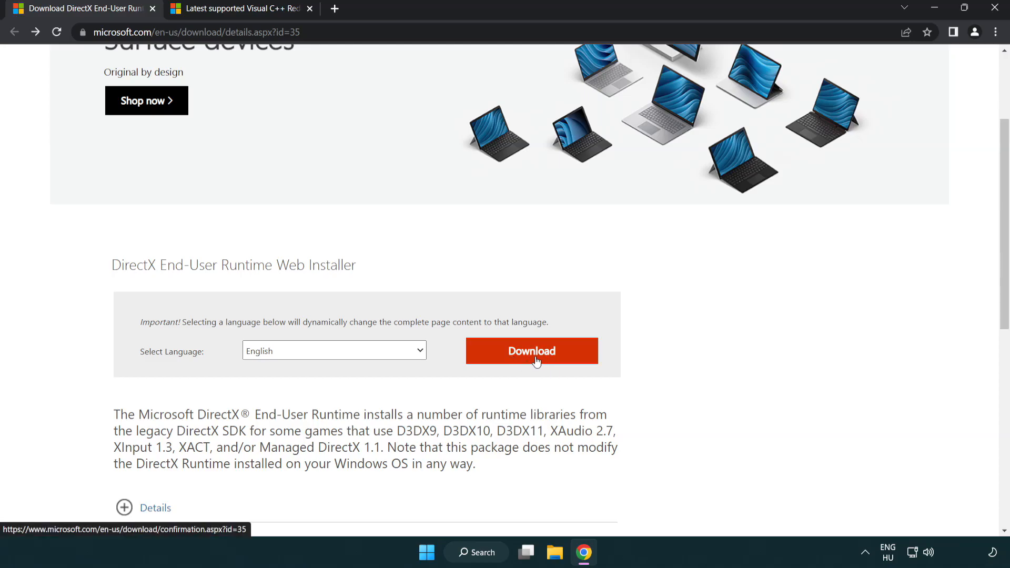
pyautogui.click(530, 350)
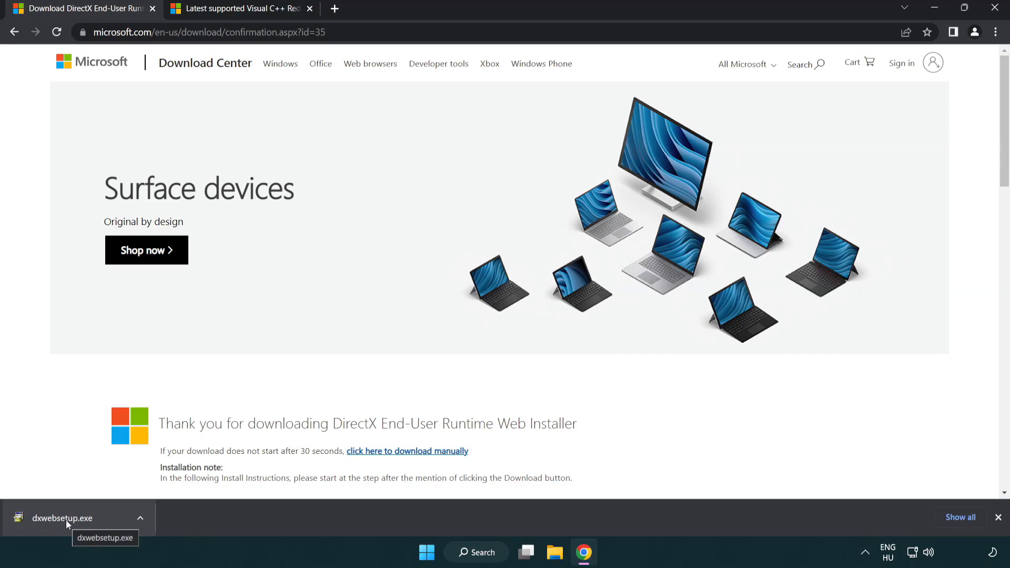
pyautogui.click(62, 517)
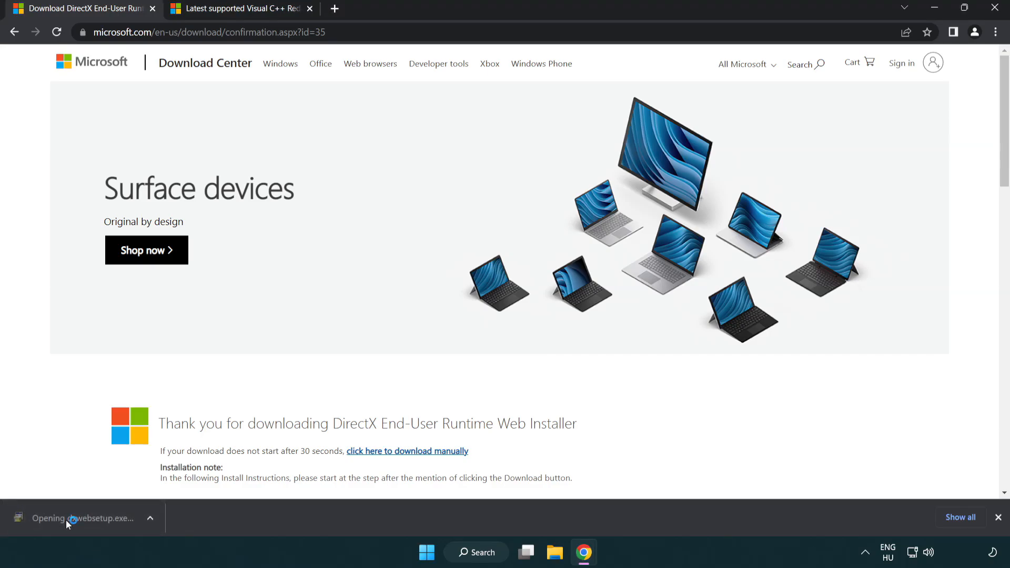
# Step: Center the DirectX Setup window and accept its license agreement
pyautogui.click(84, 518)
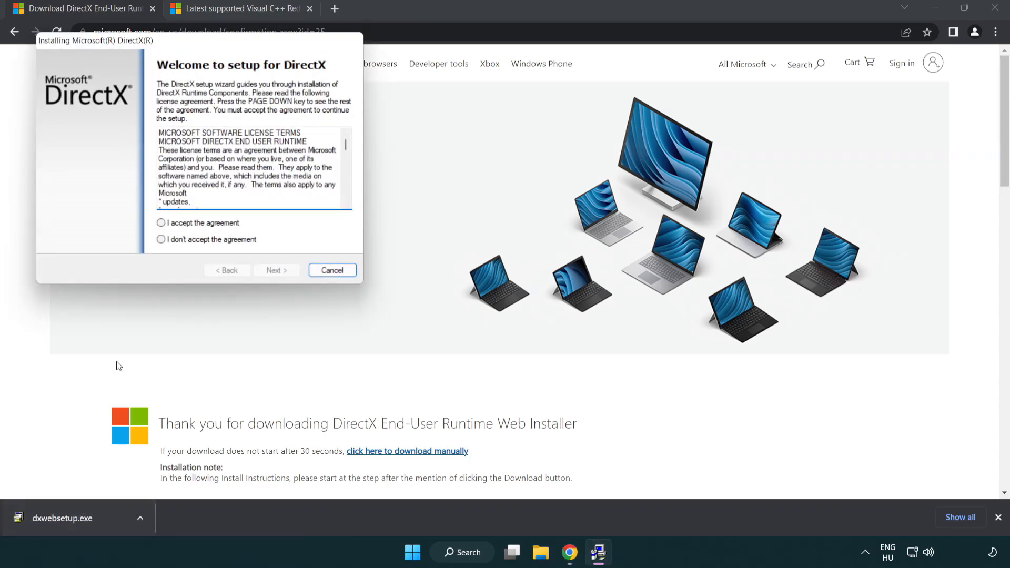
pyautogui.moveTo(95, 40); pyautogui.dragTo(391, 155)
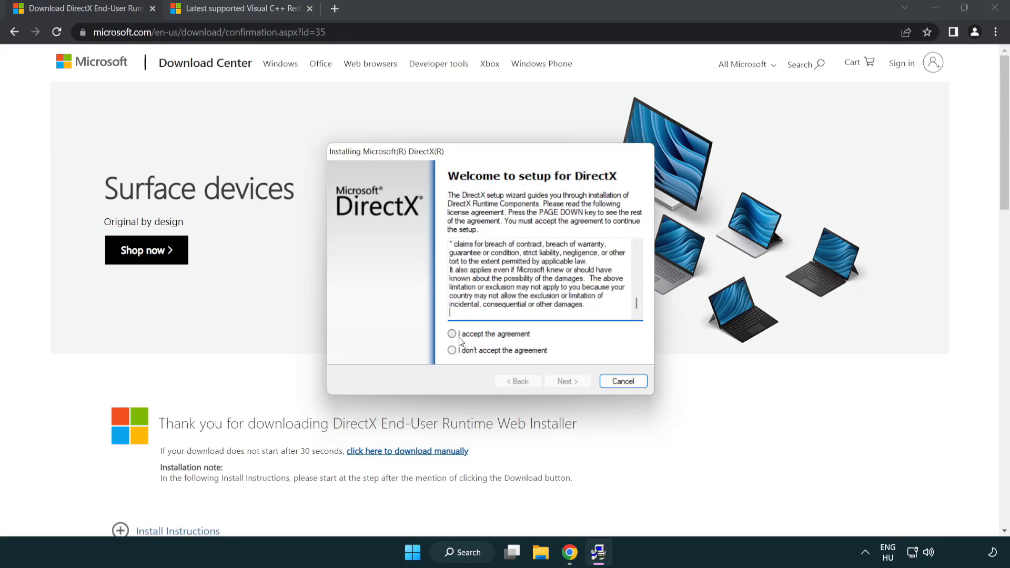
pyautogui.click(451, 334)
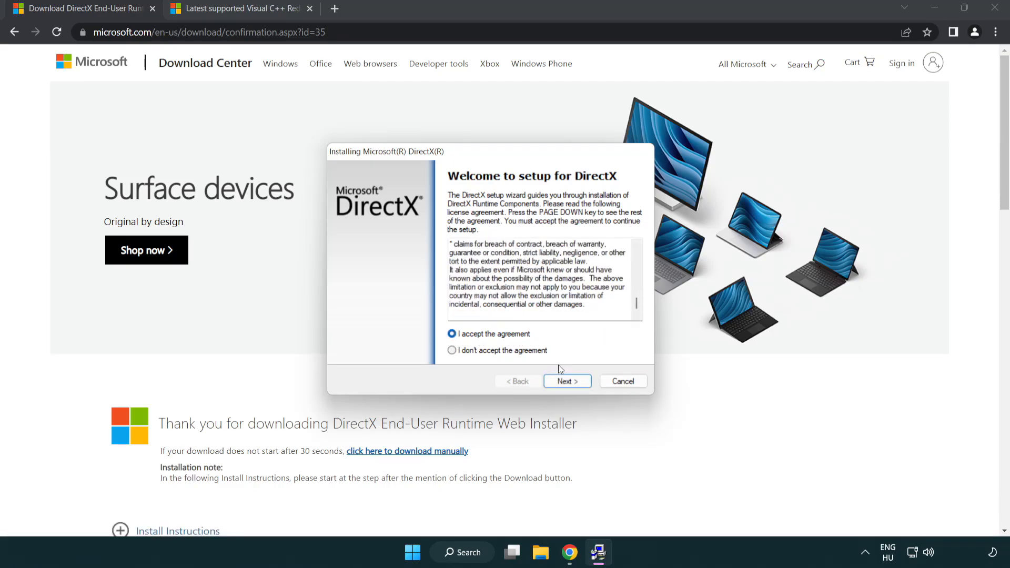
pyautogui.click(565, 381)
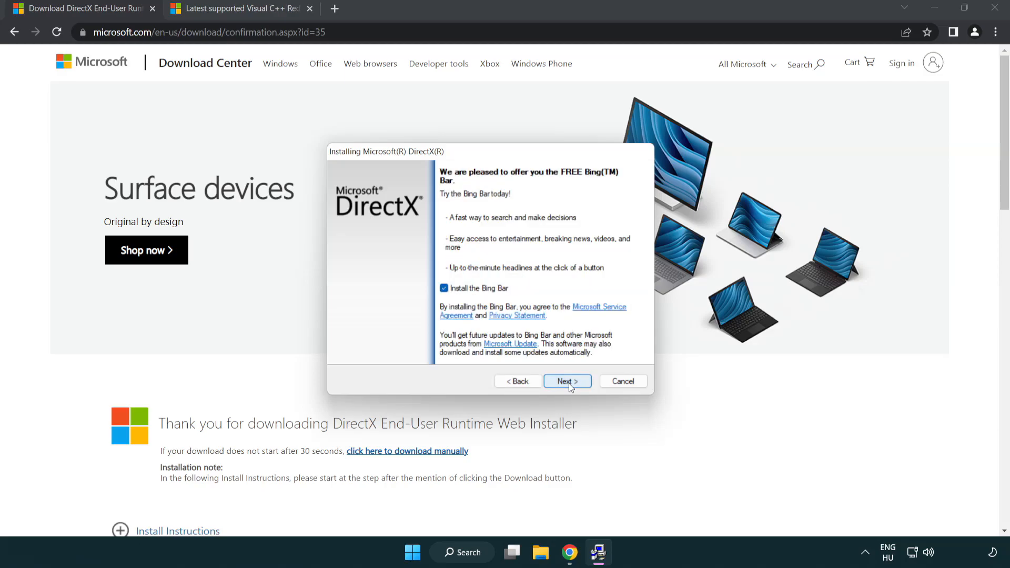
# Step: Decline the Bing Bar offer and finish the DirectX installation
pyautogui.click(444, 287)
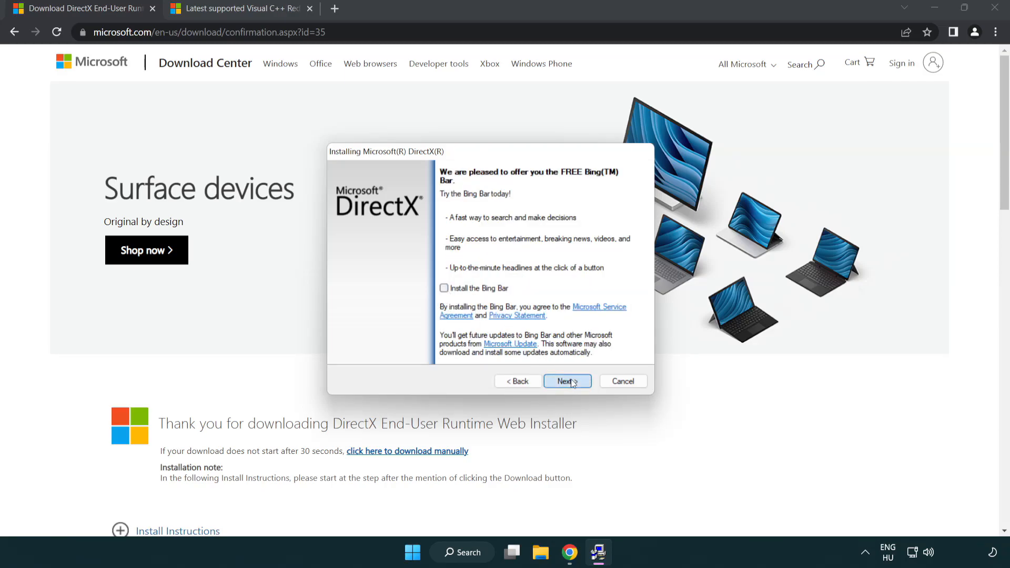
pyautogui.click(565, 380)
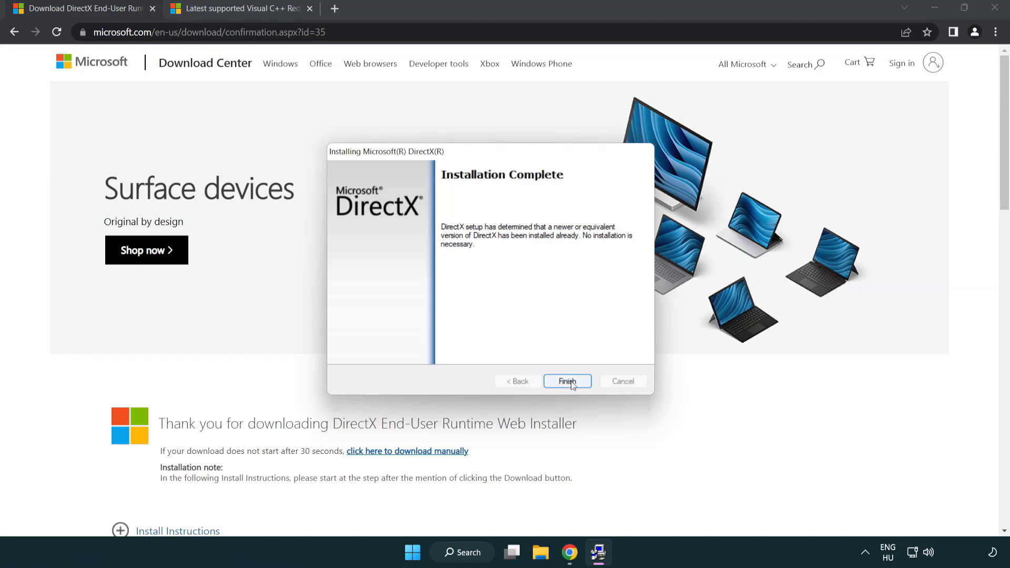
pyautogui.click(566, 381)
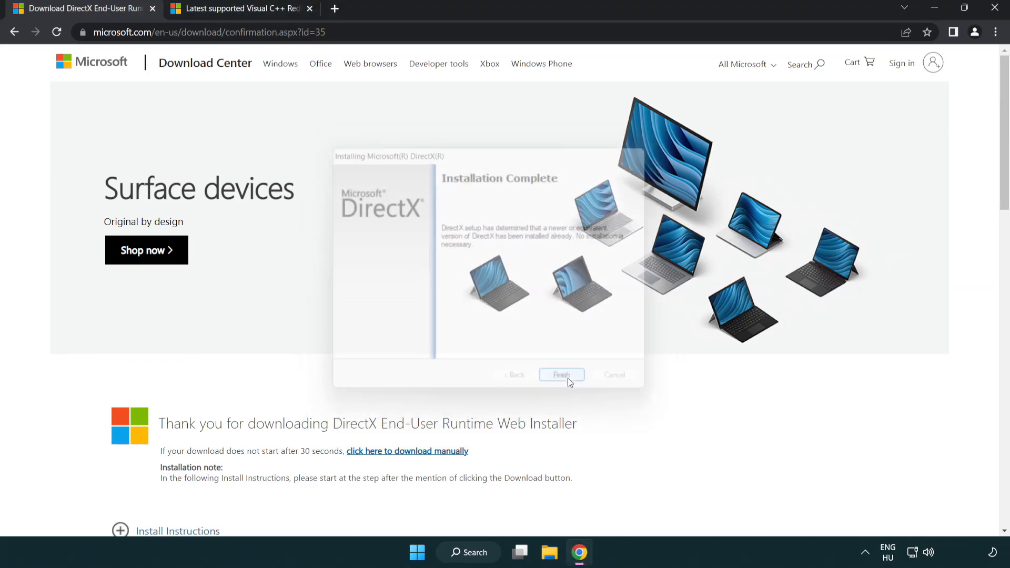
pyautogui.click(561, 375)
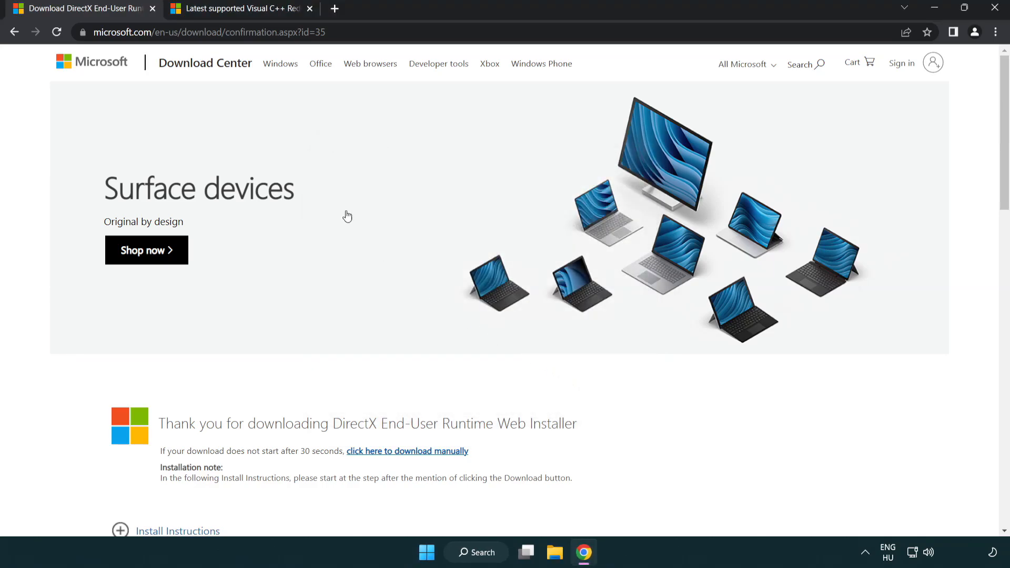
# Step: Close the DirectX tab, download the ARM64, x86 and x64 vc_redist installers, and run VC_redist.arm64.exe
pyautogui.click(152, 8)
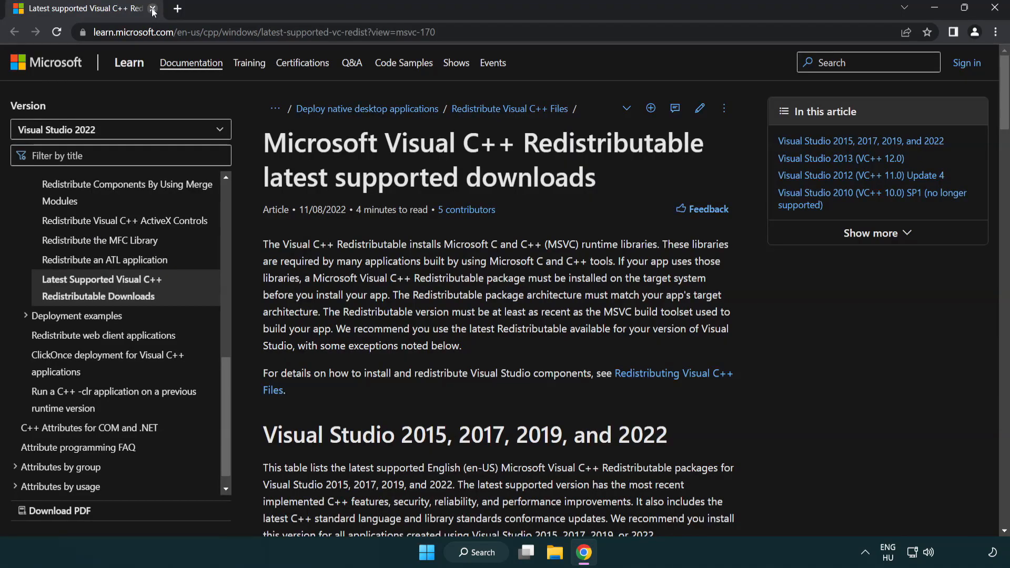
pyautogui.click(257, 32)
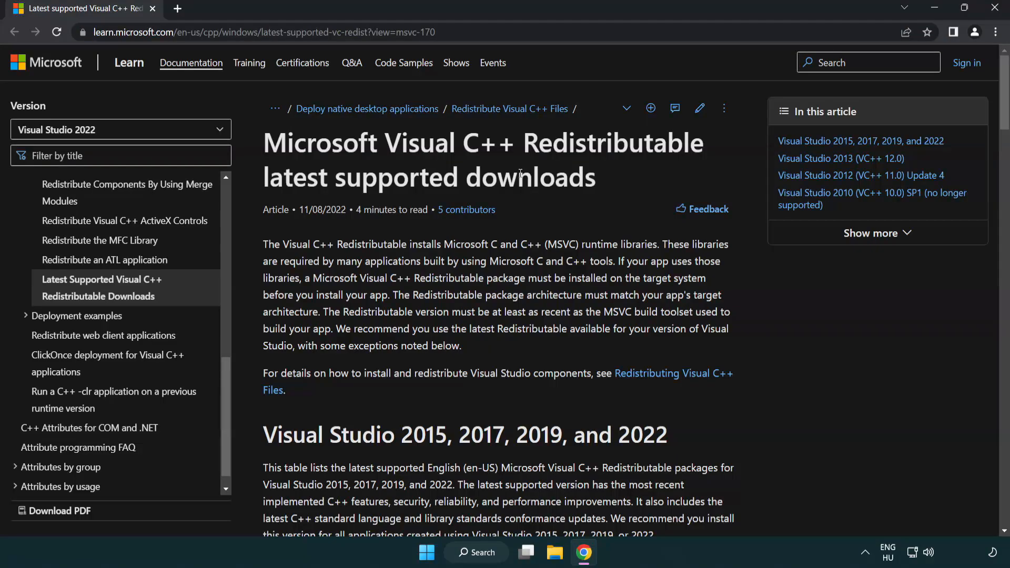
pyautogui.scroll(-3)
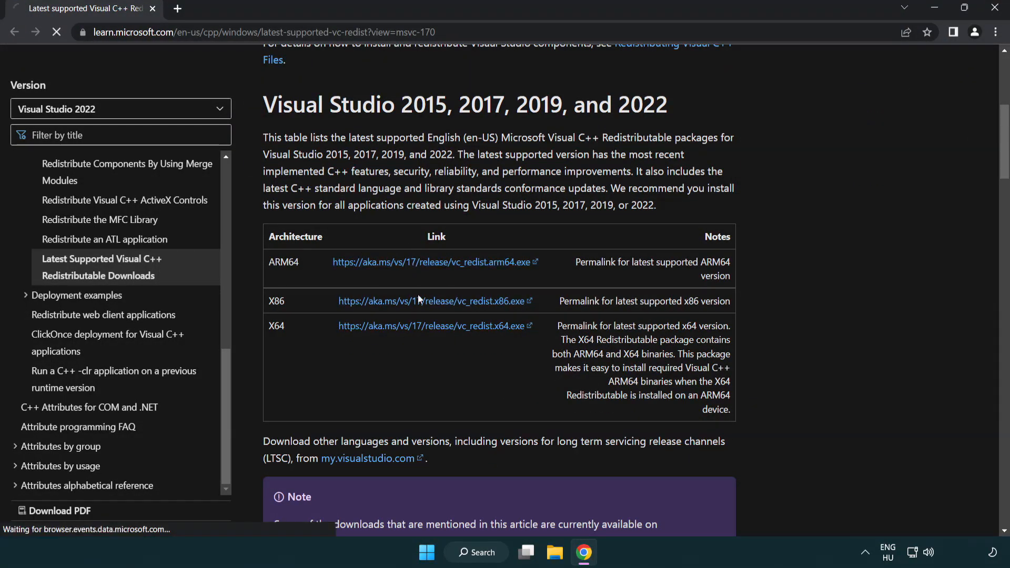
pyautogui.click(431, 325)
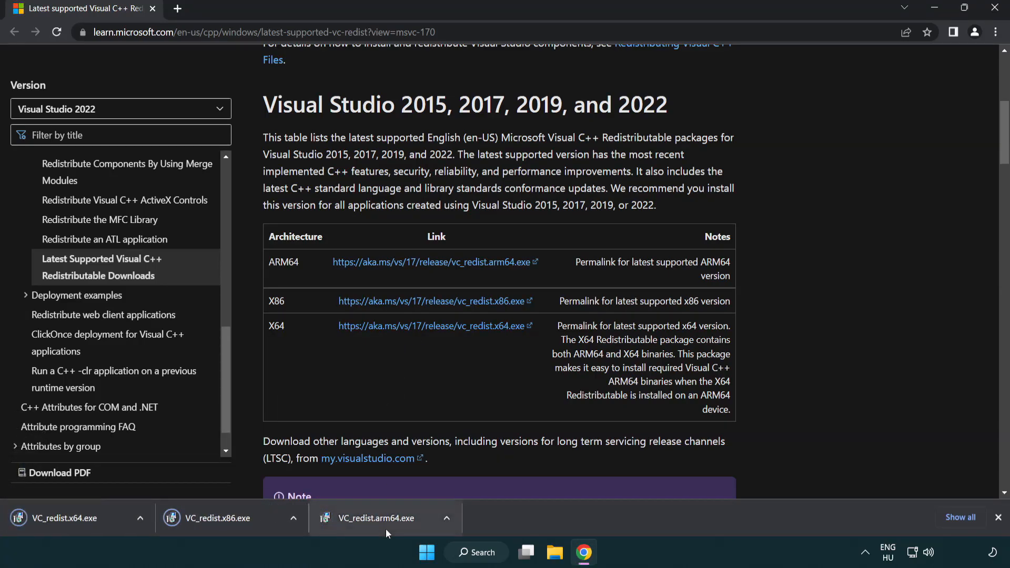
pyautogui.click(383, 517)
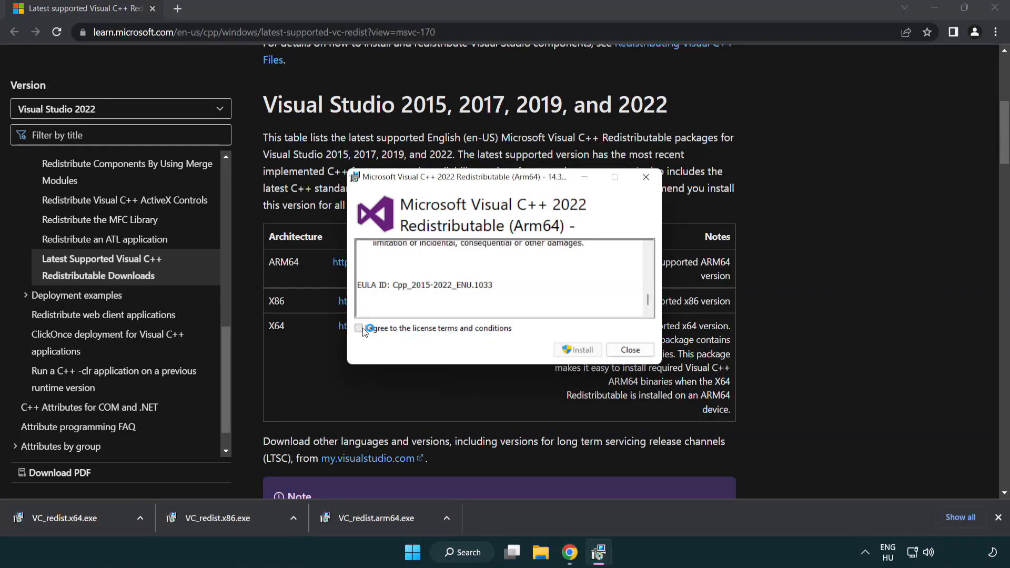
# Step: Attempt the ARM64 redistributable install and dismiss its unsupported failure message
pyautogui.click(360, 328)
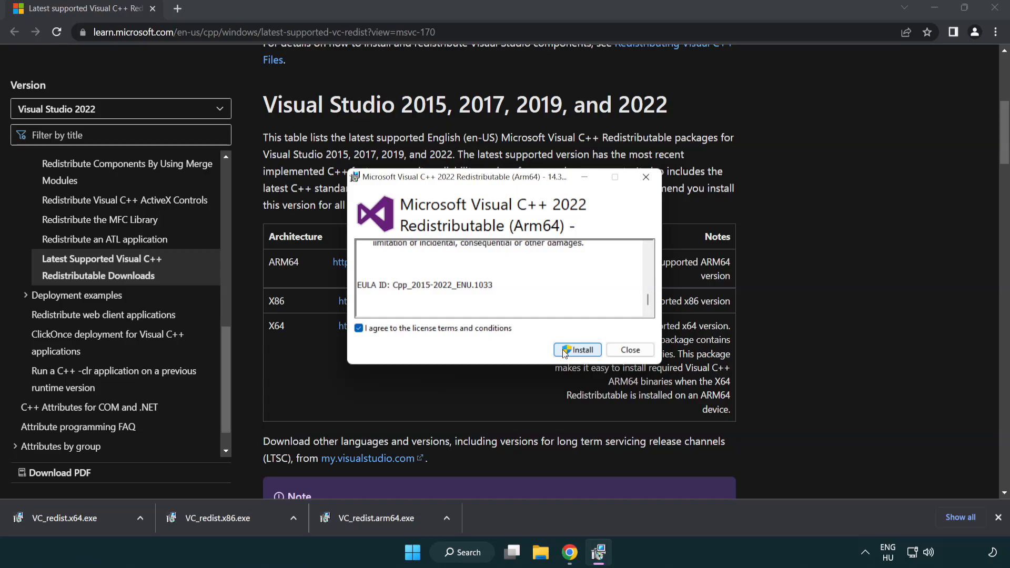
pyautogui.click(577, 350)
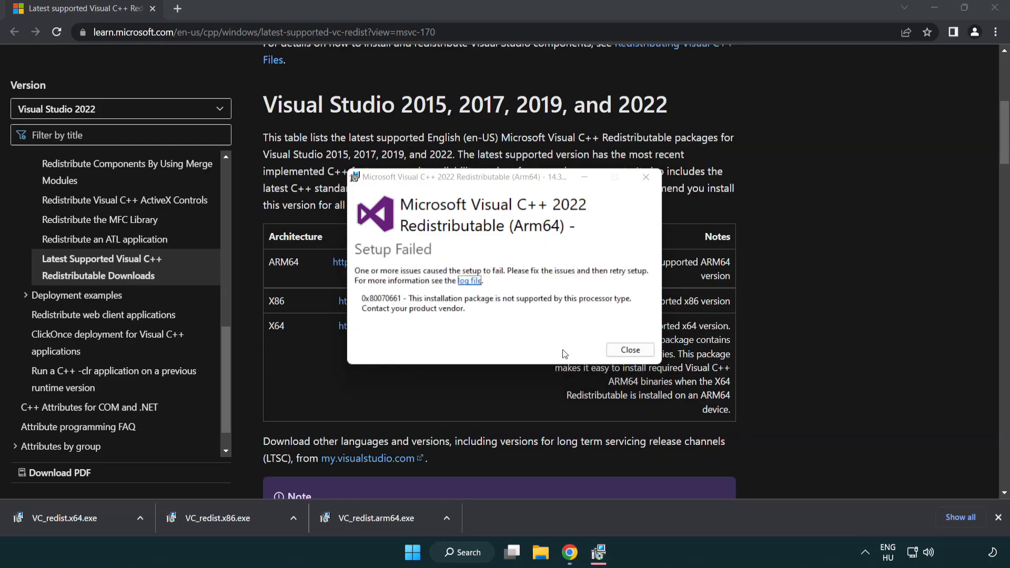
pyautogui.click(628, 350)
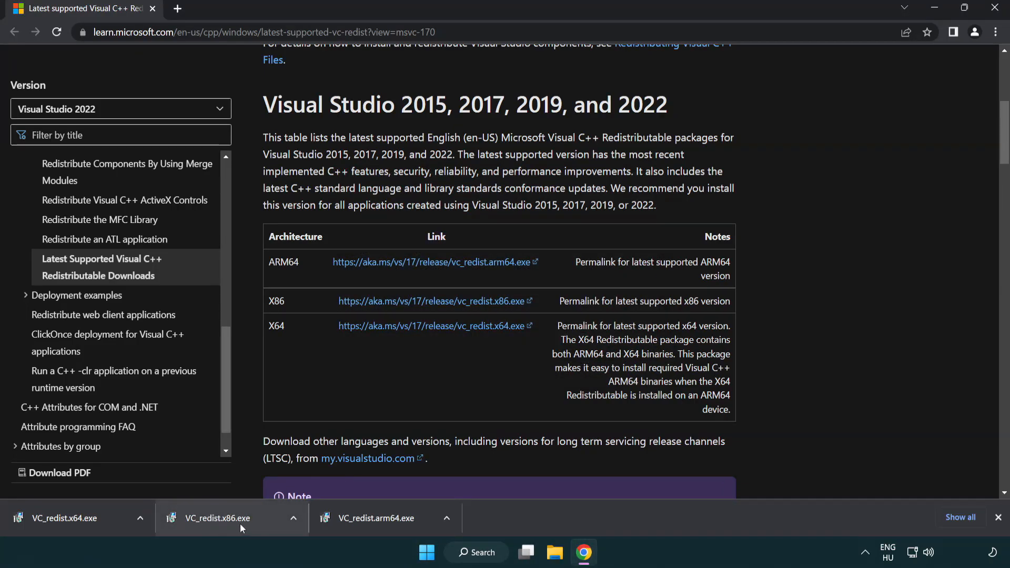
# Step: Install the x86 and x64 Visual C++ 2015-2022 redistributables, skipping the restart
pyautogui.click(218, 517)
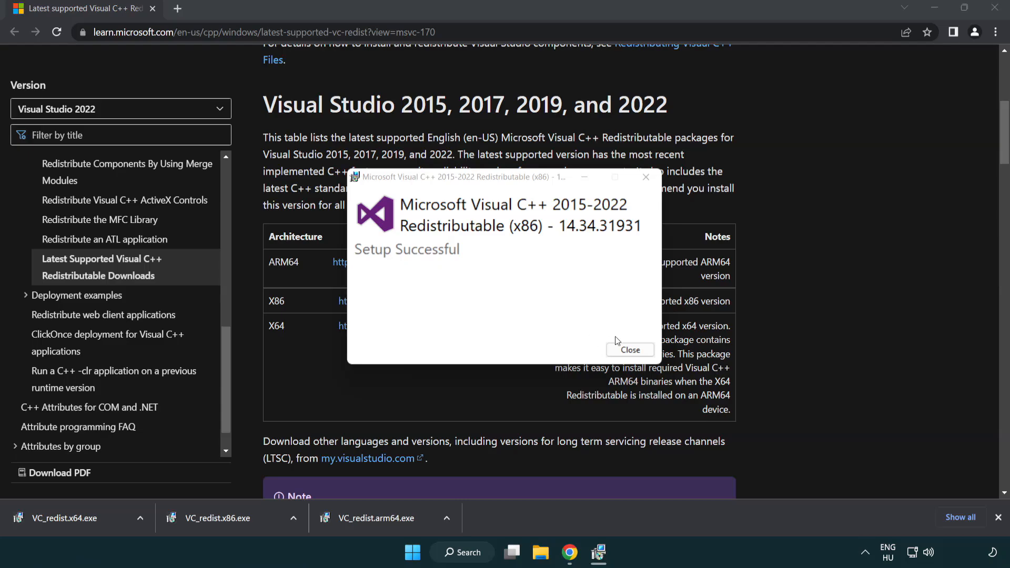
pyautogui.click(629, 349)
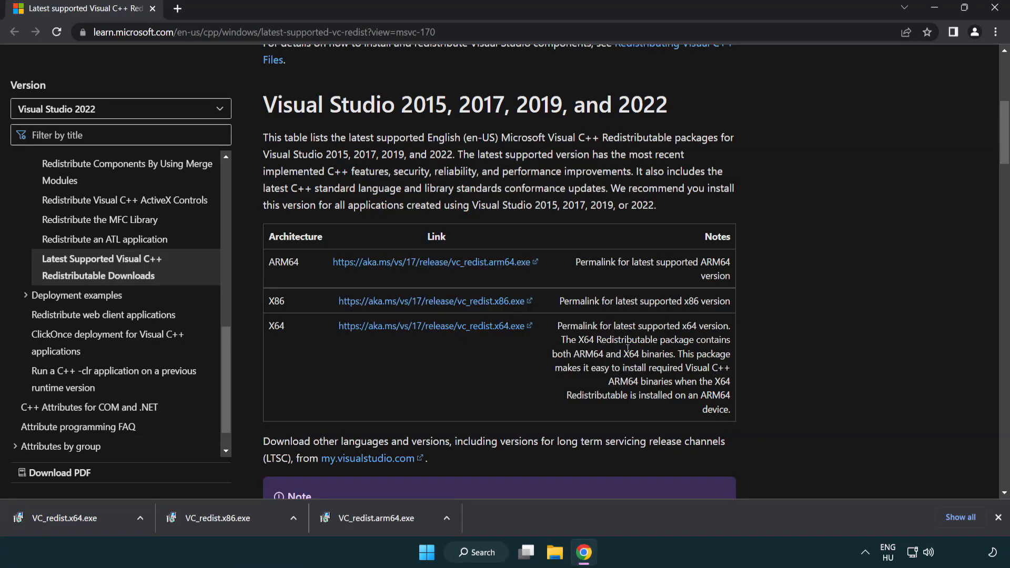
pyautogui.click(63, 517)
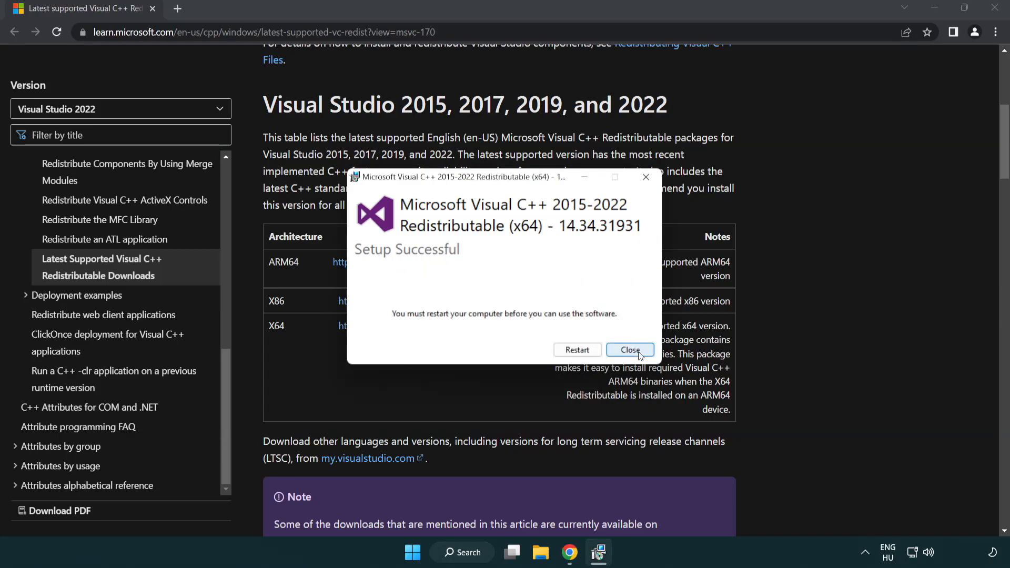
pyautogui.click(629, 349)
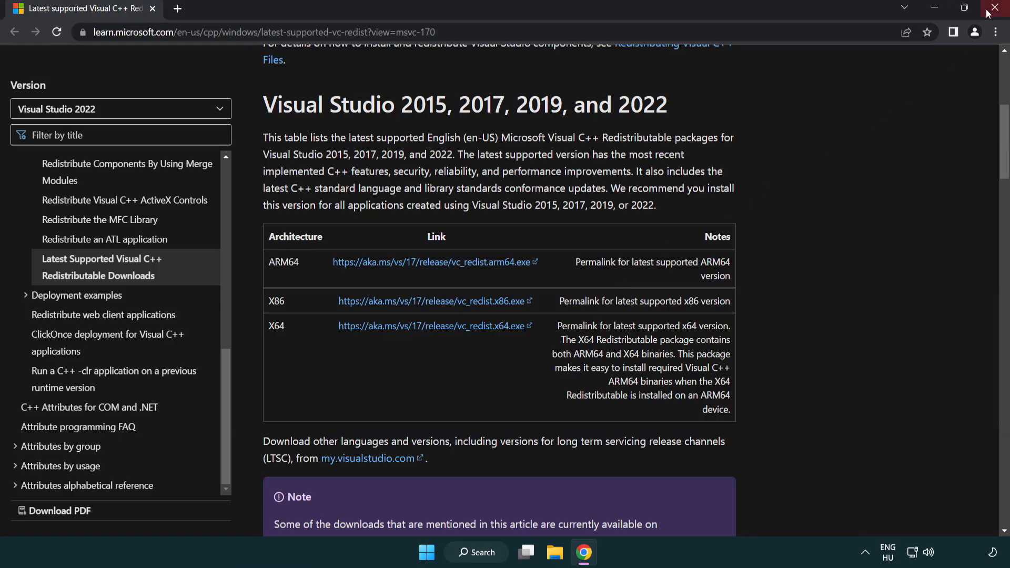
# Step: Close Chrome and launch Command Prompt as administrator via a 'cmd' search
pyautogui.click(997, 8)
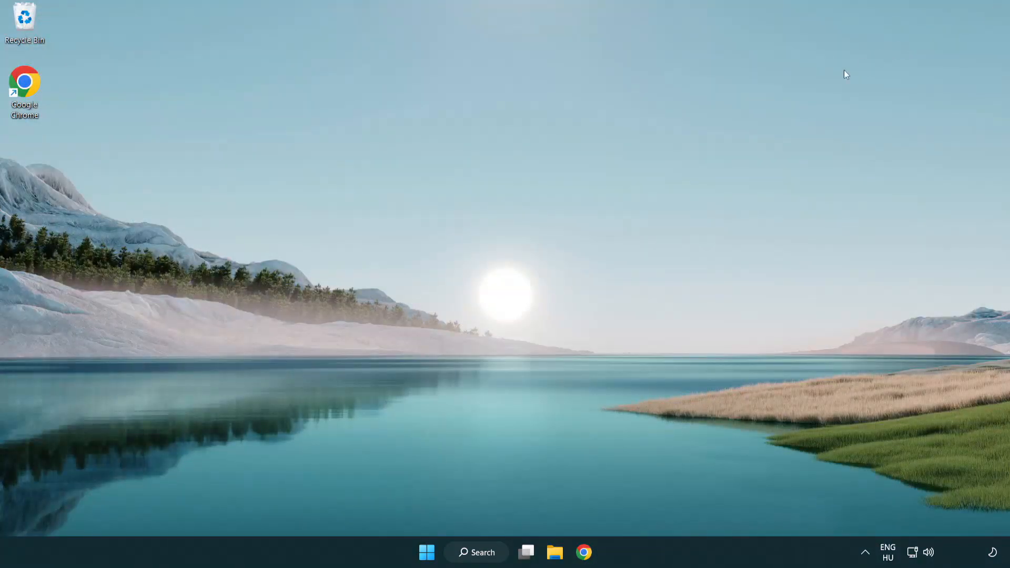
pyautogui.moveTo(559, 236)
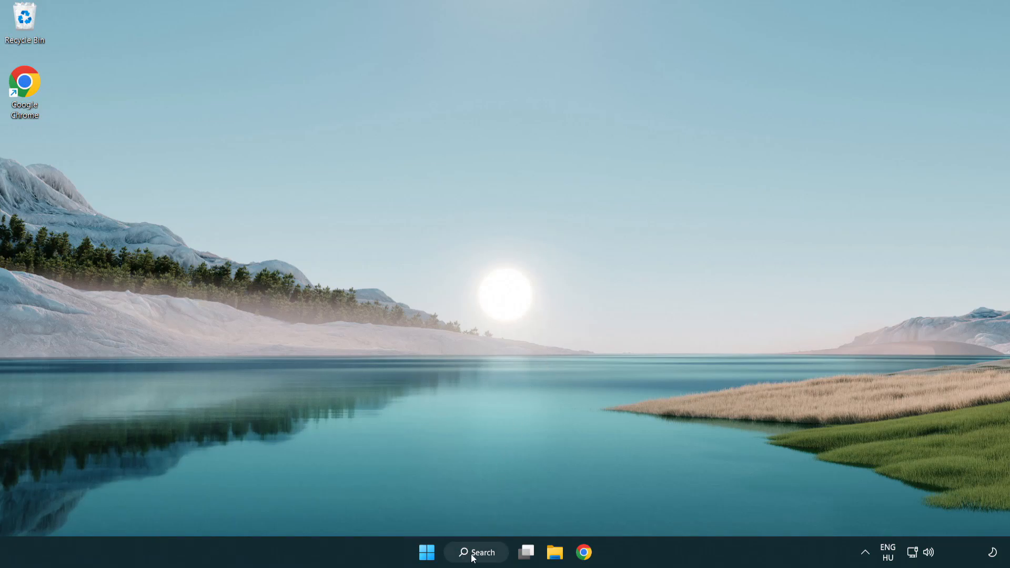
pyautogui.click(475, 552)
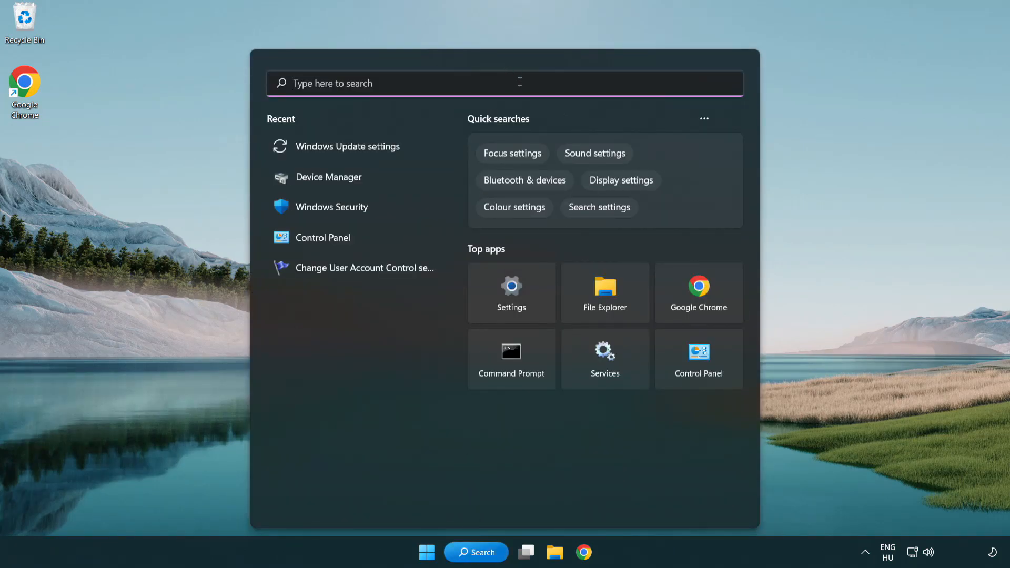
pyautogui.write('cmd')
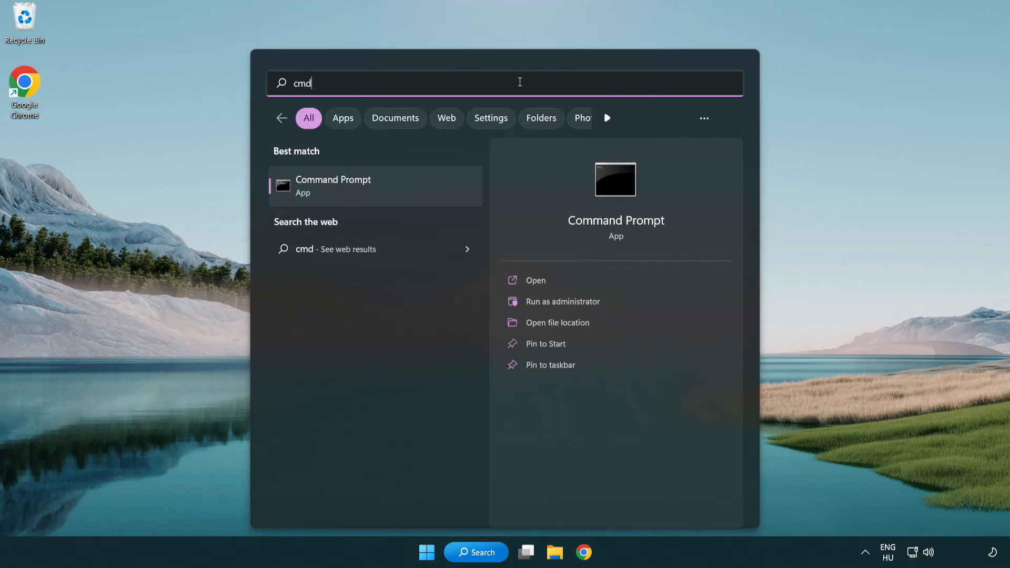
pyautogui.rightClick(332, 186)
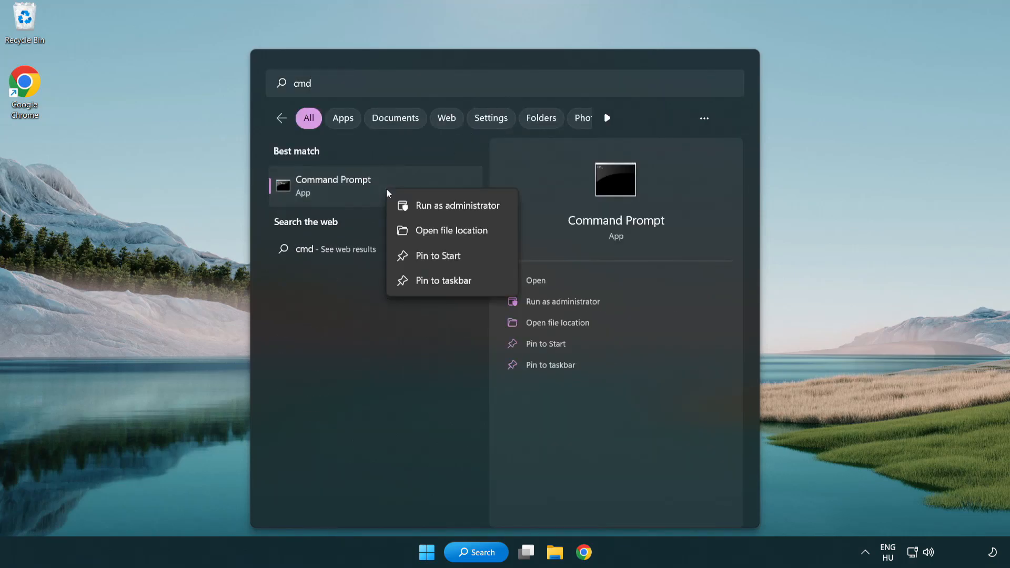
pyautogui.moveTo(456, 214)
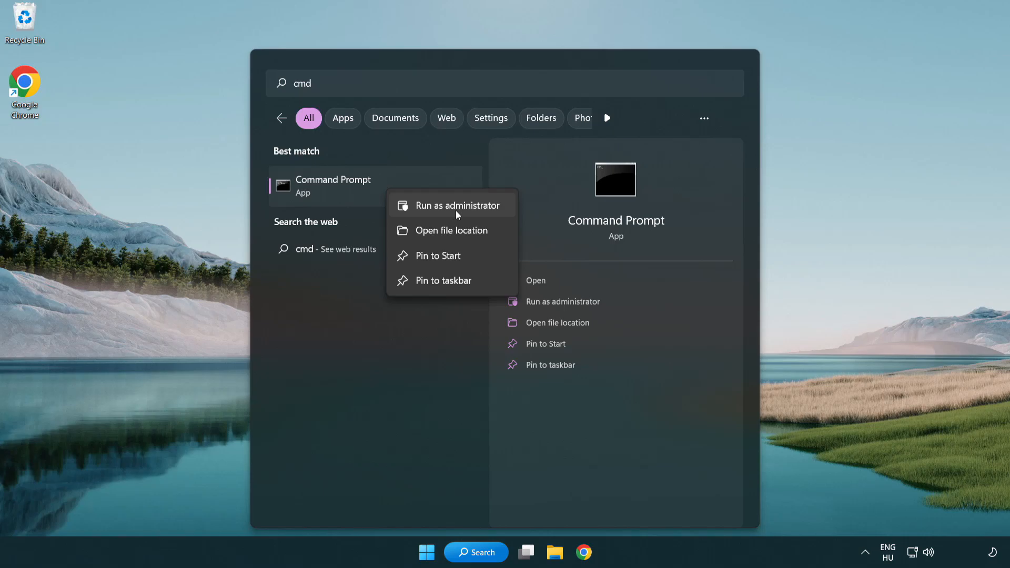
pyautogui.click(451, 204)
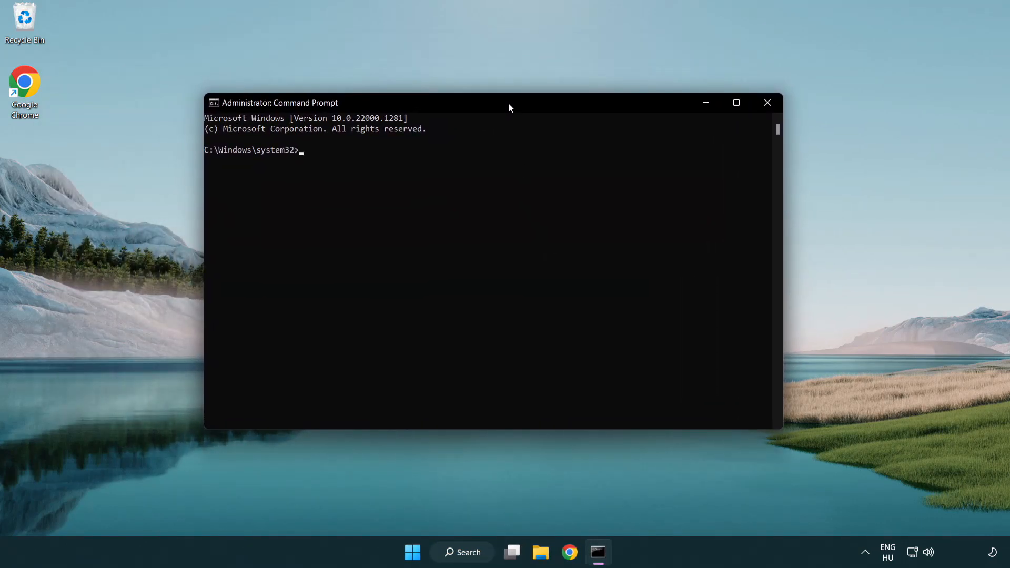
# Step: Run sfc /scannow with no integrity violations, close Command Prompt, and show Start's power options
pyautogui.write('sfc /scannow')
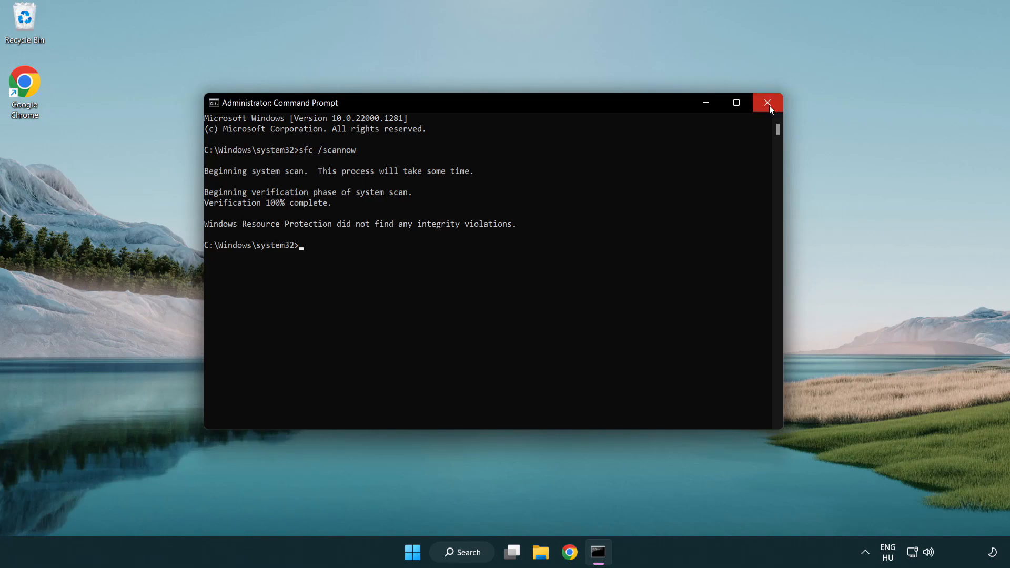
pyautogui.moveTo(766, 103)
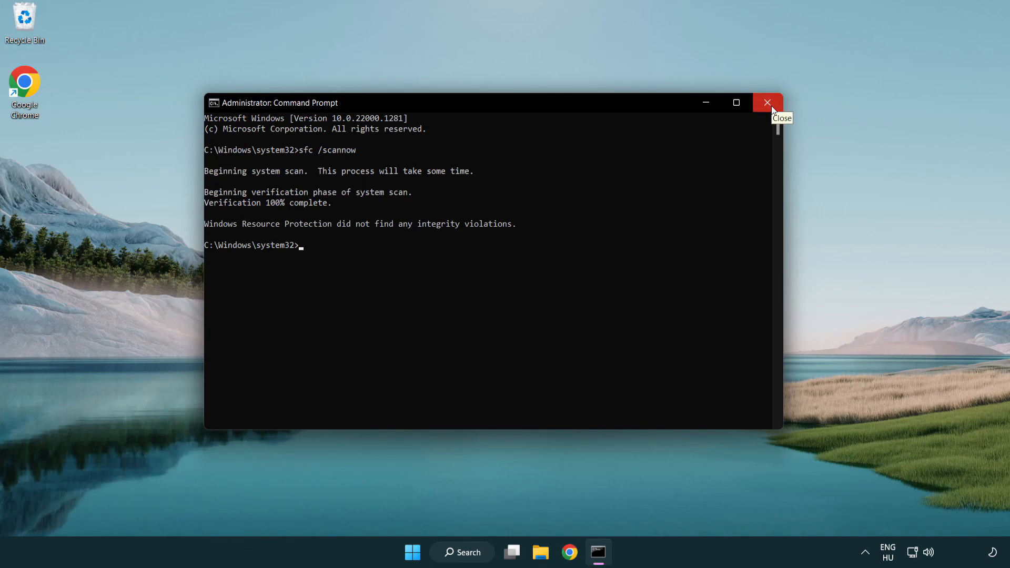
pyautogui.click(425, 551)
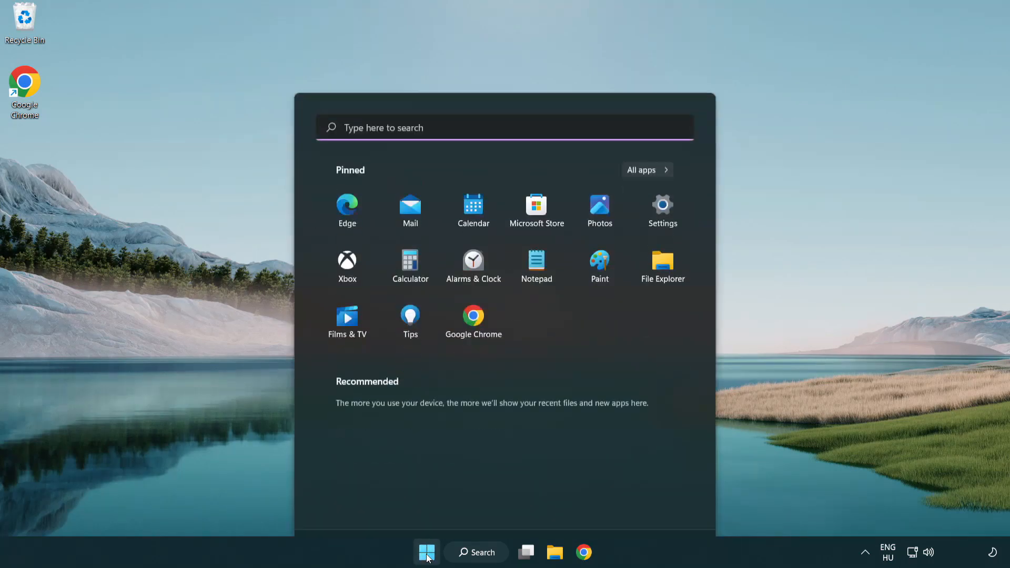
pyautogui.click(668, 506)
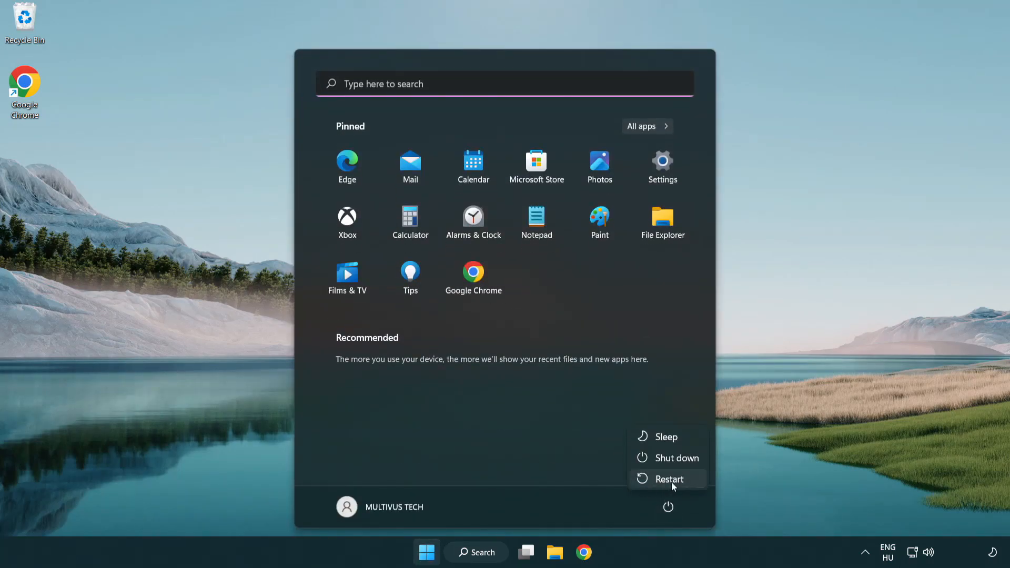